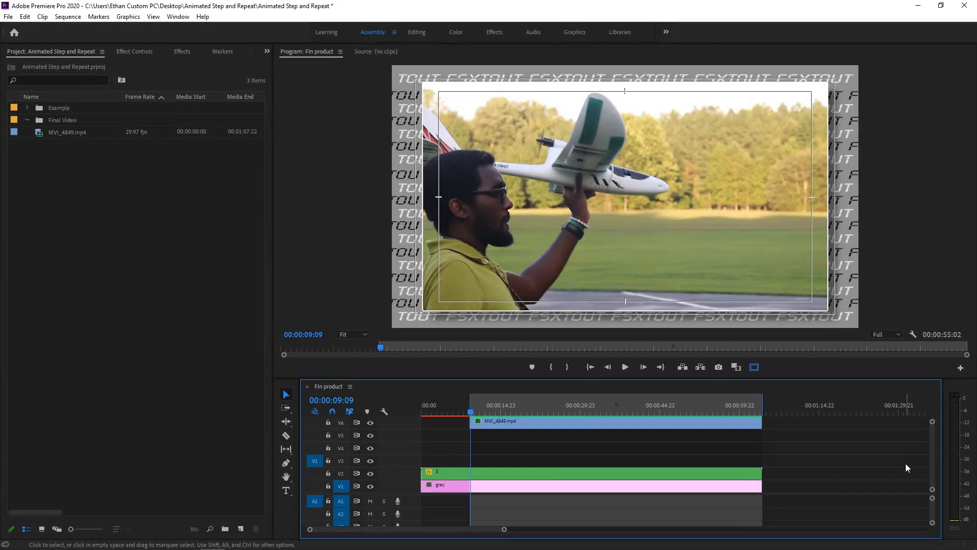
Play the finished 'Fin product' sequence in the Program Monitor.
{"action": "left_click", "coordinate": [624, 366]}
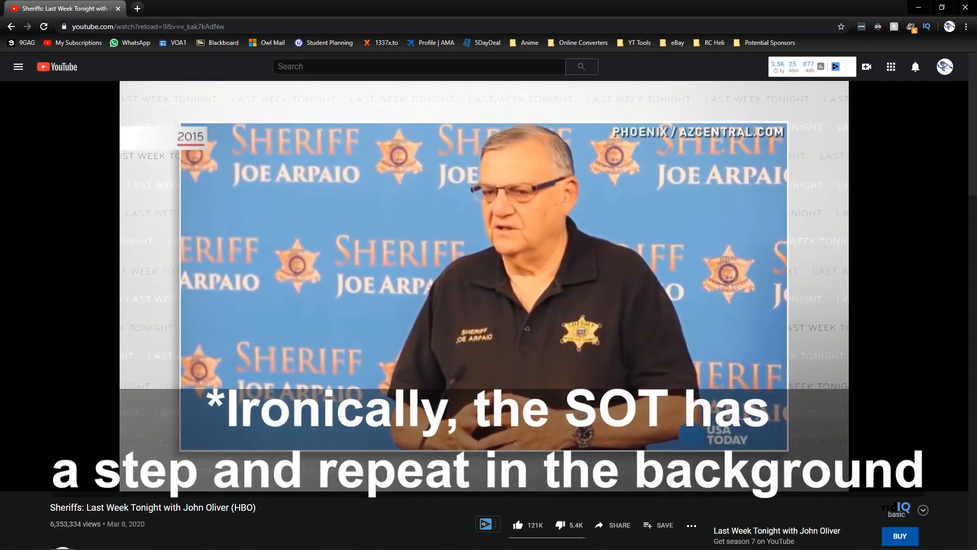
Play the YouTube press conference clip showing a step-and-repeat backdrop.
{"action": "left_click", "coordinate": [822, 67]}
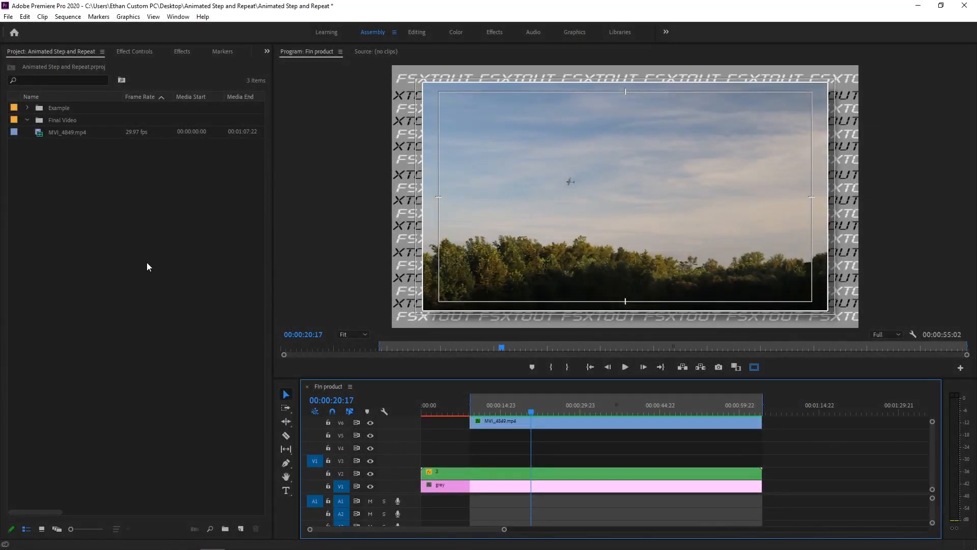
{"action": "mouse_move", "coordinate": [226, 529]}
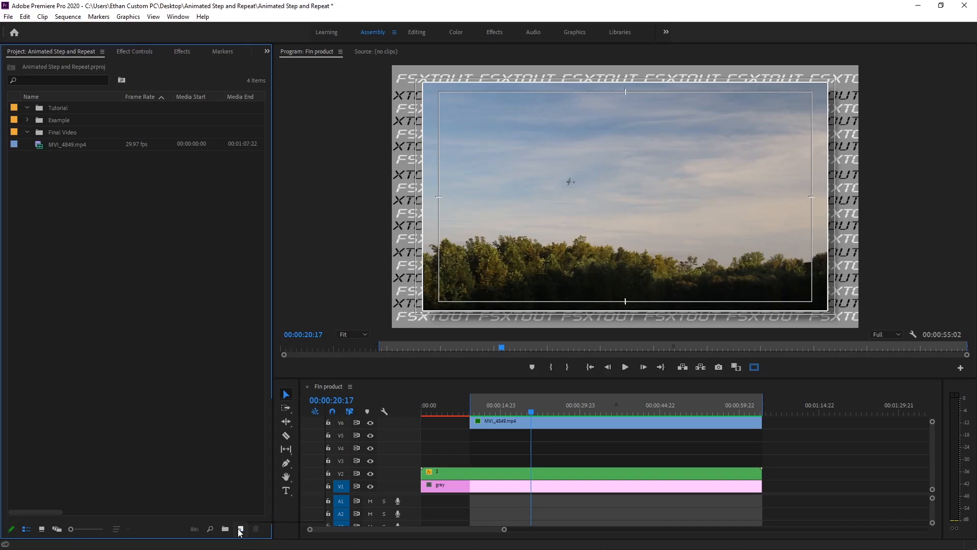
Create a Digital SLR 1080p24 sequence named 'Step and repeat' in the Tutorial bin.
{"action": "left_click", "coordinate": [241, 529]}
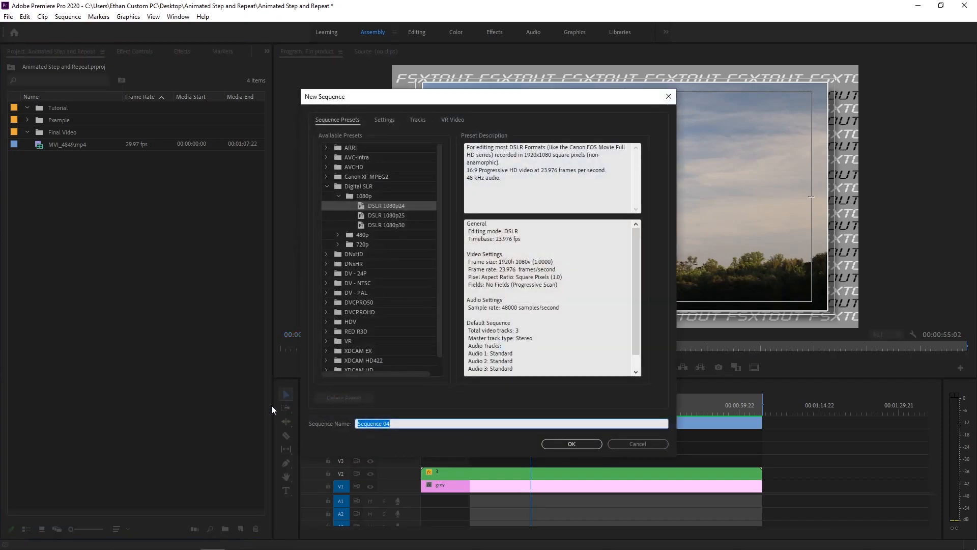
{"action": "mouse_move", "coordinate": [356, 209]}
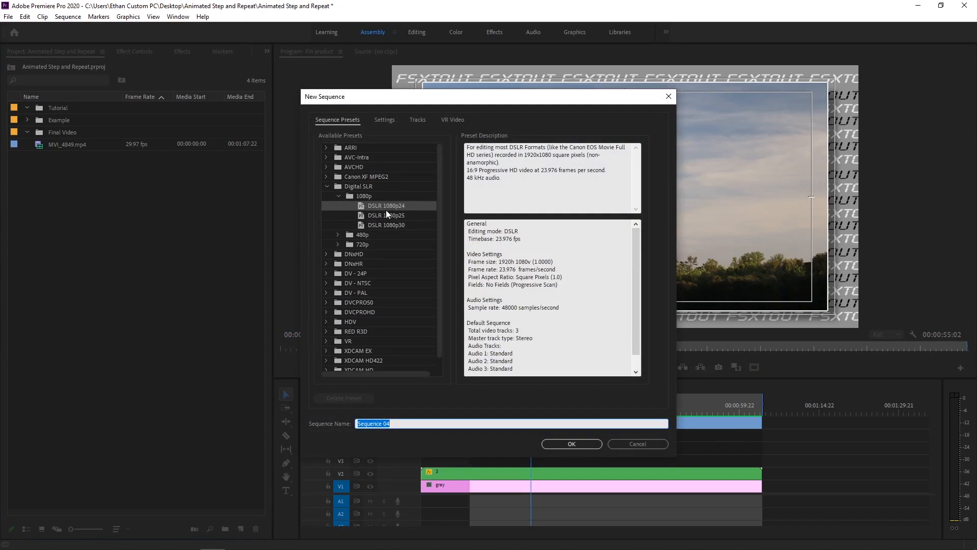
{"action": "type", "text": "Sp"}
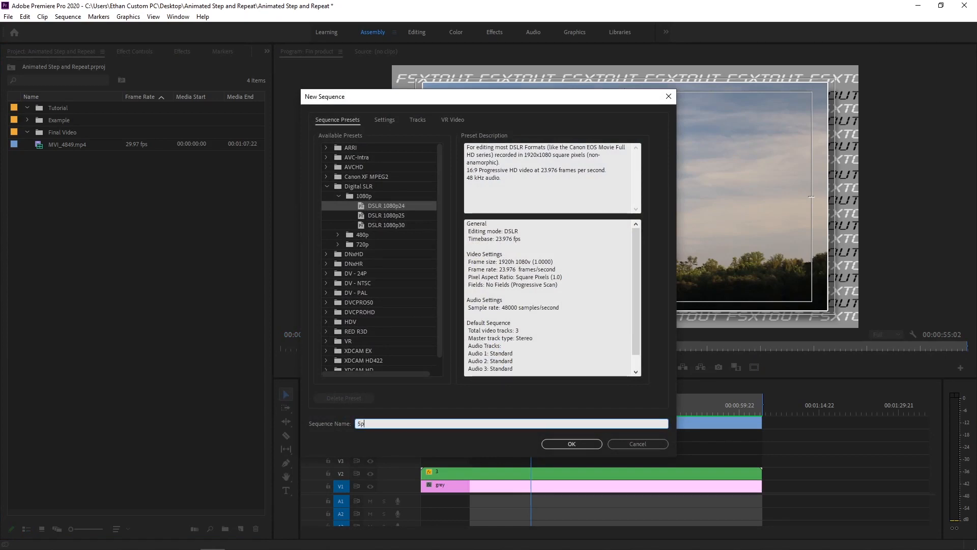
{"action": "key", "text": "Backspace"}
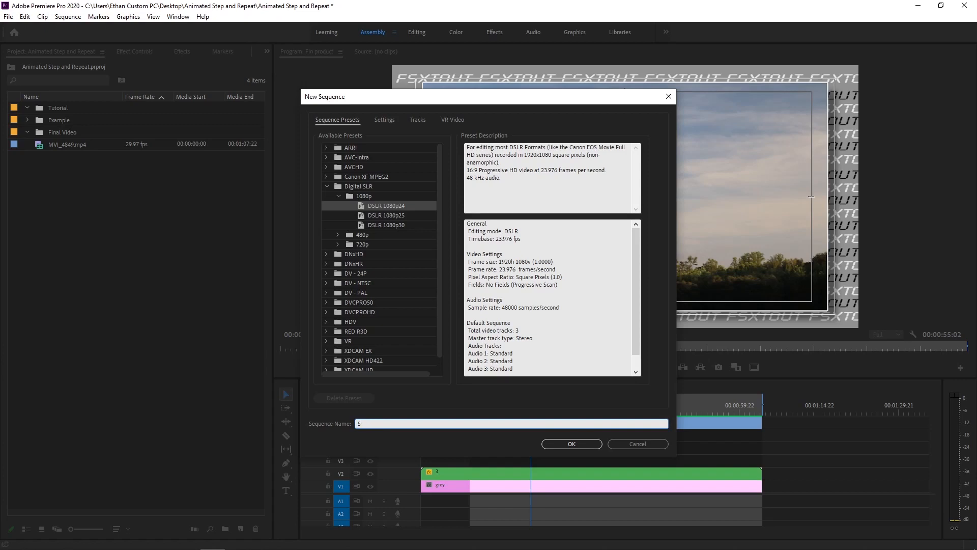
{"action": "left_click", "coordinate": [570, 444]}
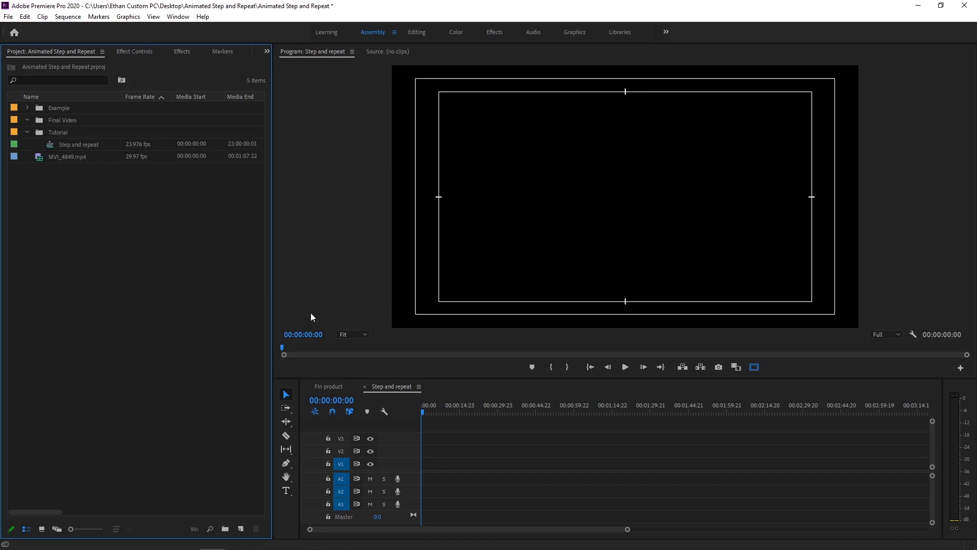
{"action": "mouse_move", "coordinate": [174, 60]}
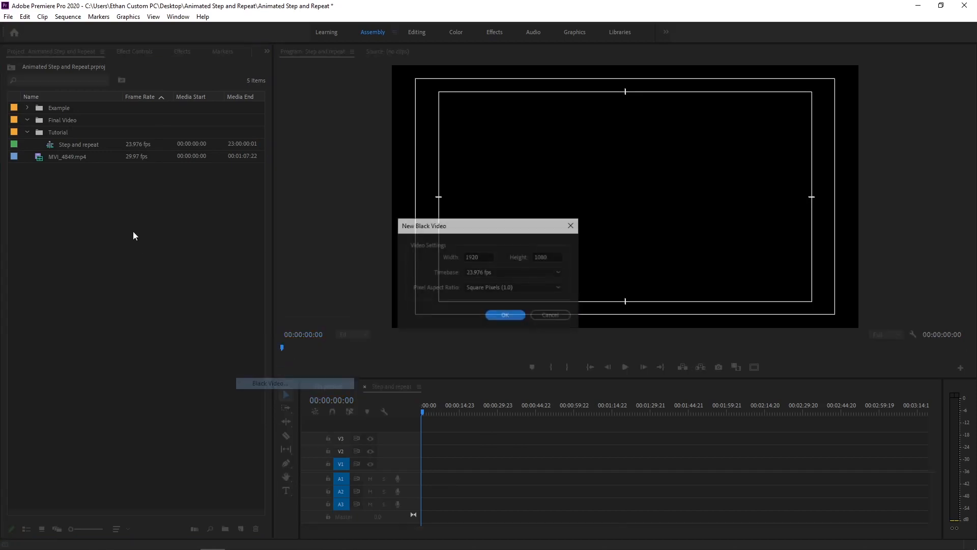
Add a Black Video clip to V1 and apply the 4-Color Gradient effect to it.
{"action": "left_click", "coordinate": [505, 315]}
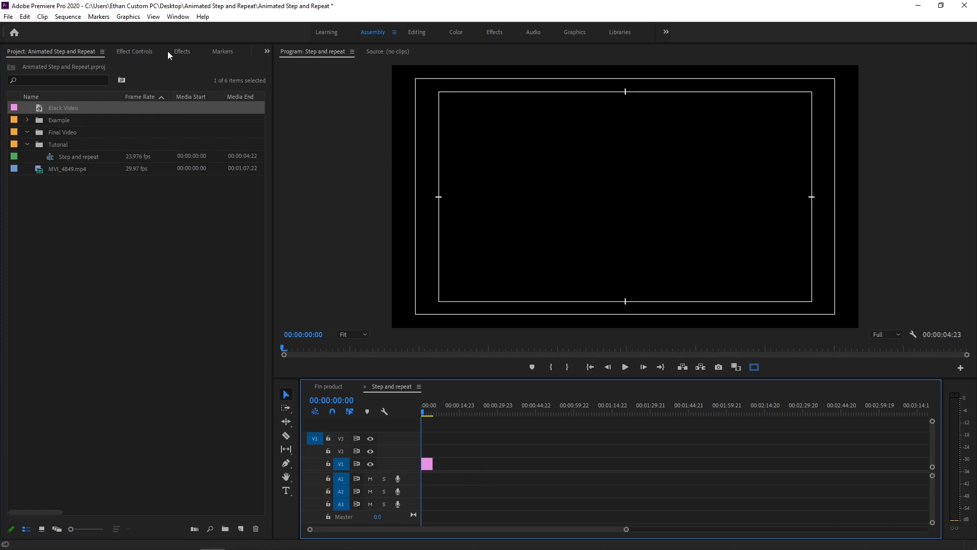
{"action": "left_click", "coordinate": [181, 51]}
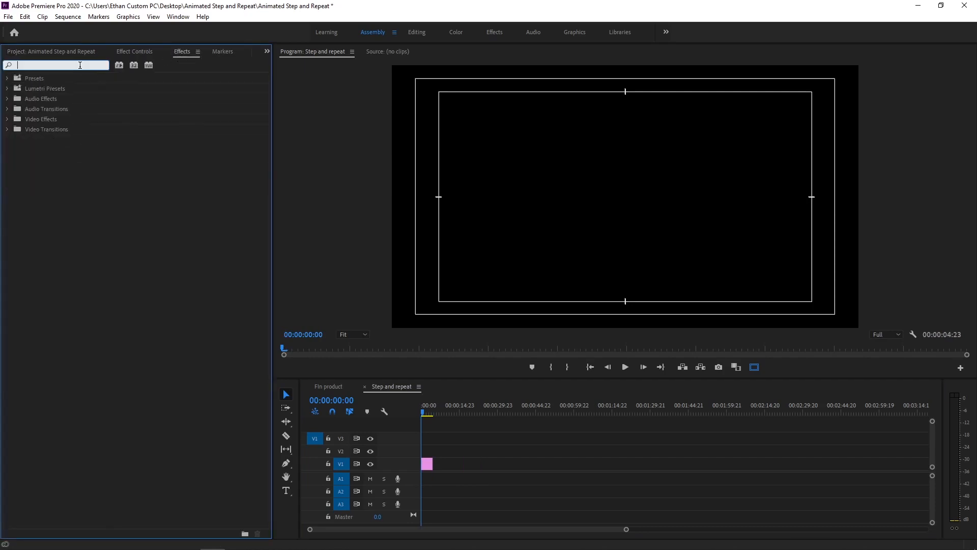
{"action": "type", "text": "grad"}
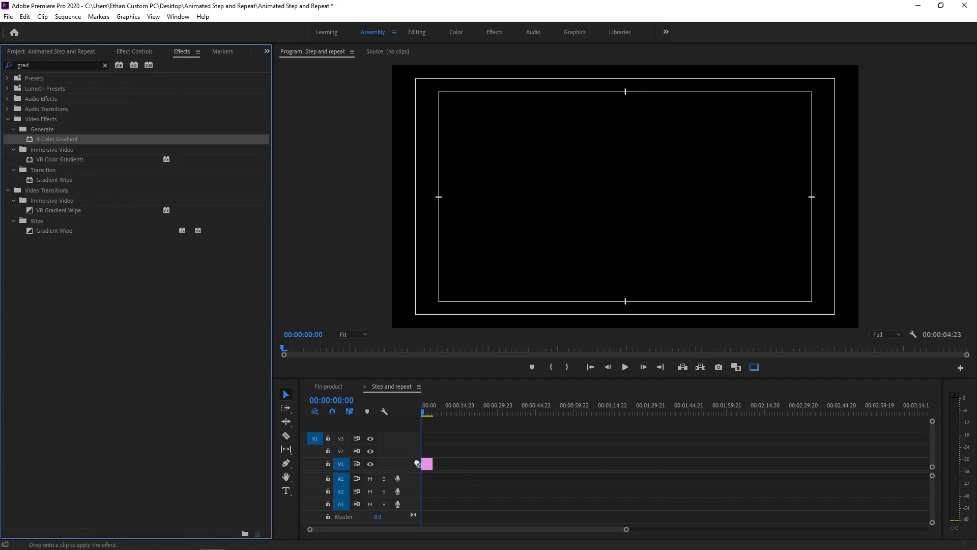
{"action": "left_click_drag", "start_coordinate": [57, 140], "coordinate": [427, 463]}
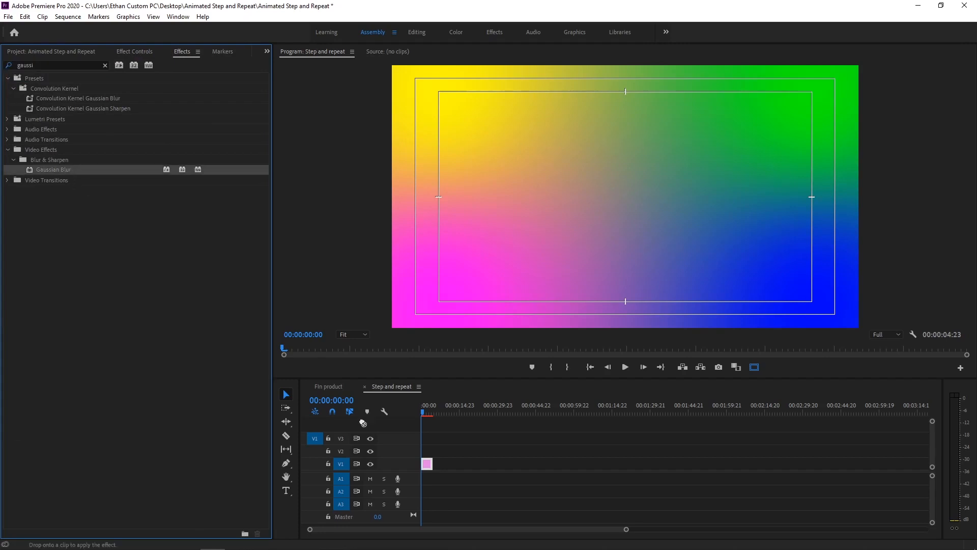
Set Gaussian Blur Blurriness to 1762 with Repeat Edge Pixels on the gradient clip.
{"action": "left_click", "coordinate": [134, 51]}
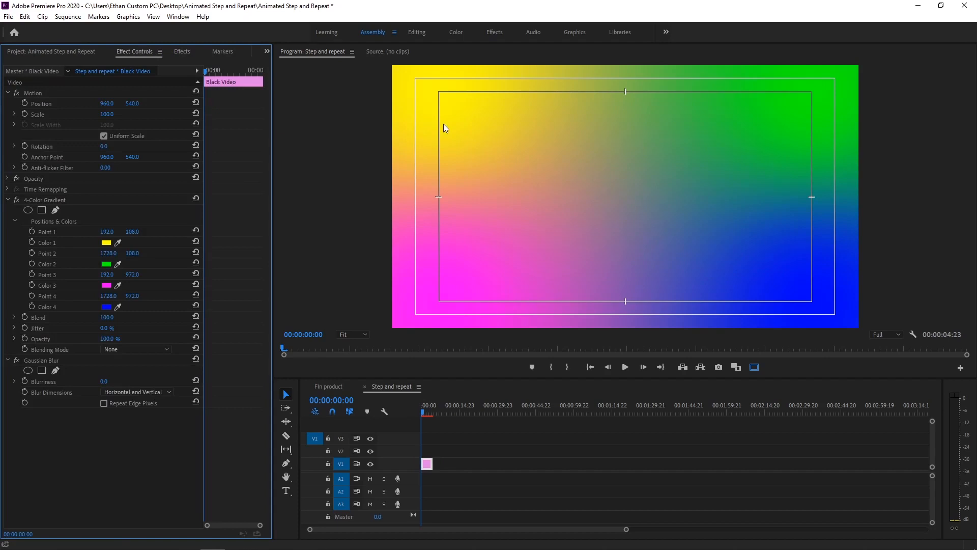
{"action": "mouse_move", "coordinate": [477, 130]}
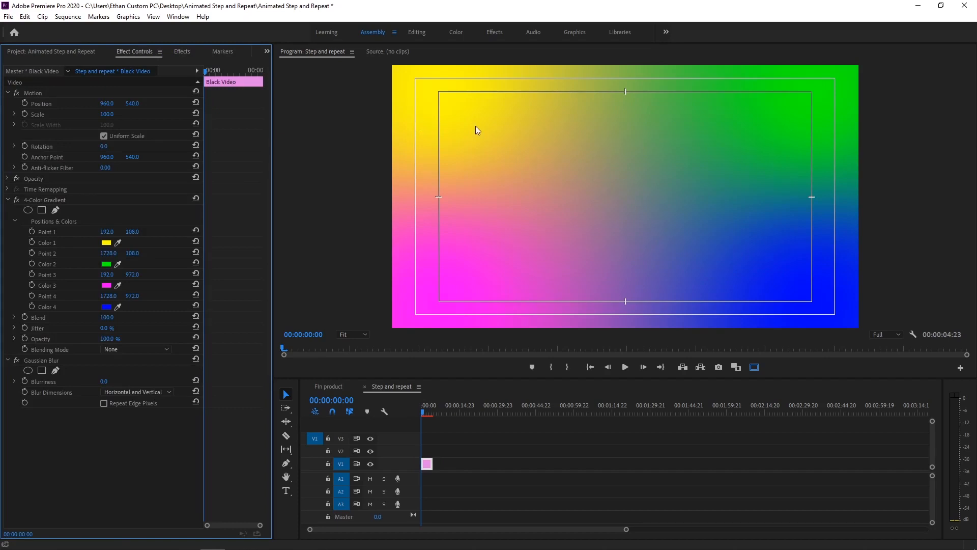
{"action": "mouse_move", "coordinate": [647, 261]}
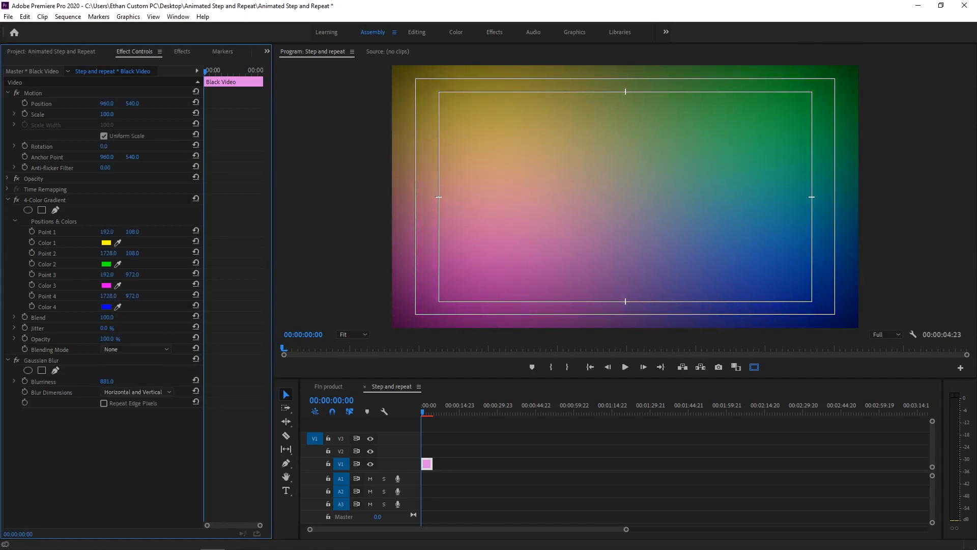
{"action": "left_click", "coordinate": [104, 403]}
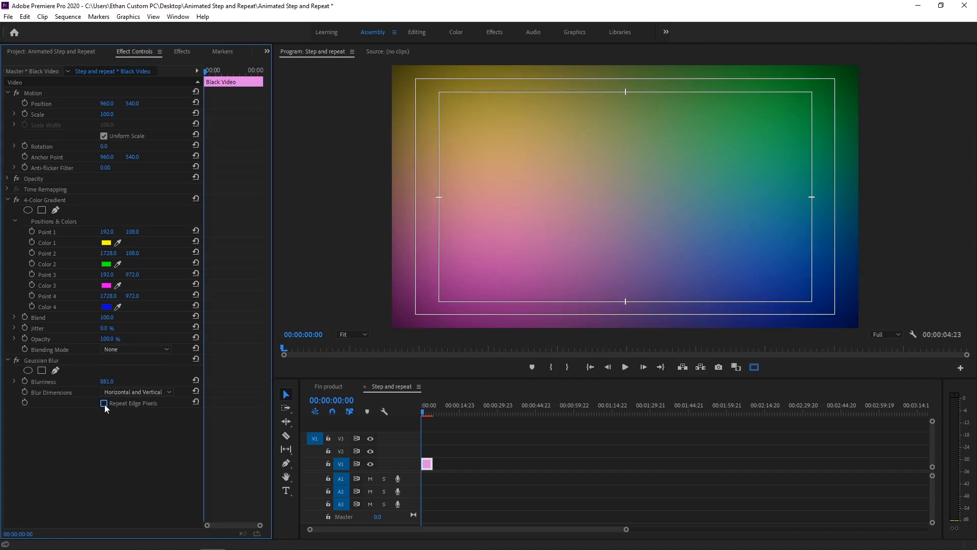
{"action": "left_click", "coordinate": [104, 403]}
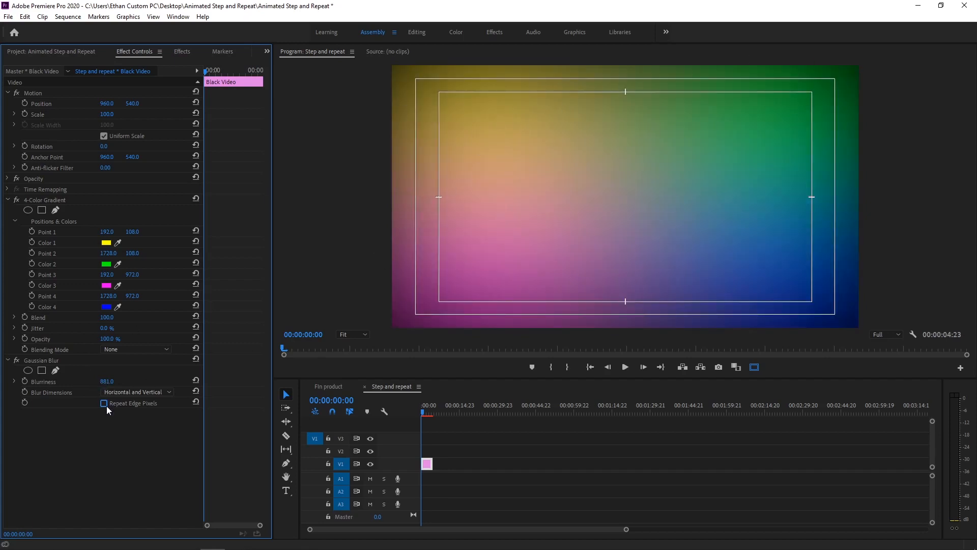
{"action": "left_click", "coordinate": [104, 403]}
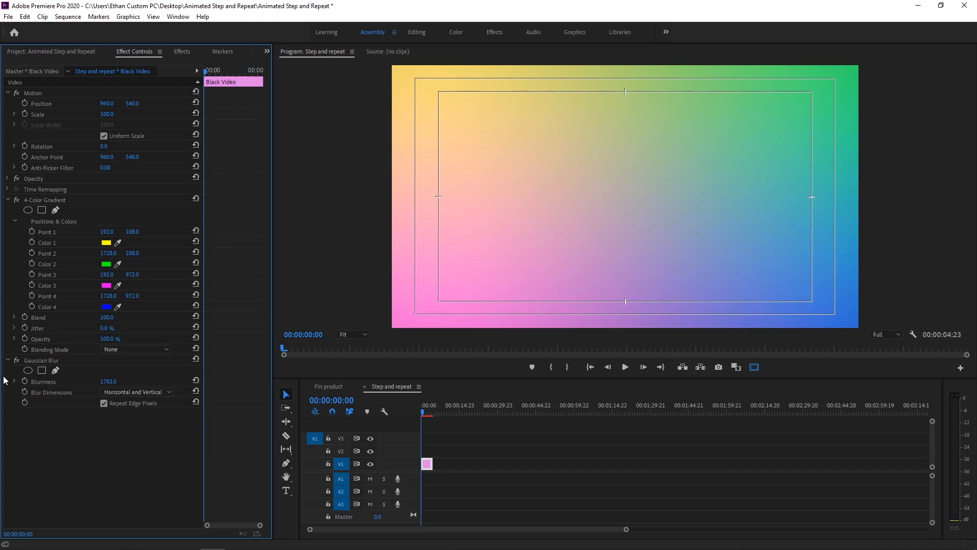
{"action": "left_click", "coordinate": [6, 359]}
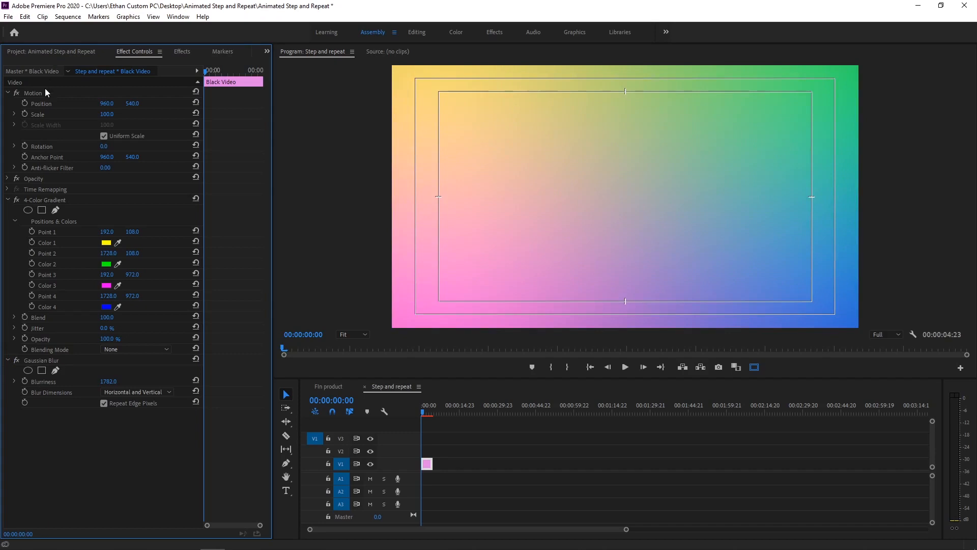
Delete the Black Video item and create a new #8D8D8D gray Color Matte.
{"action": "left_click", "coordinate": [51, 51]}
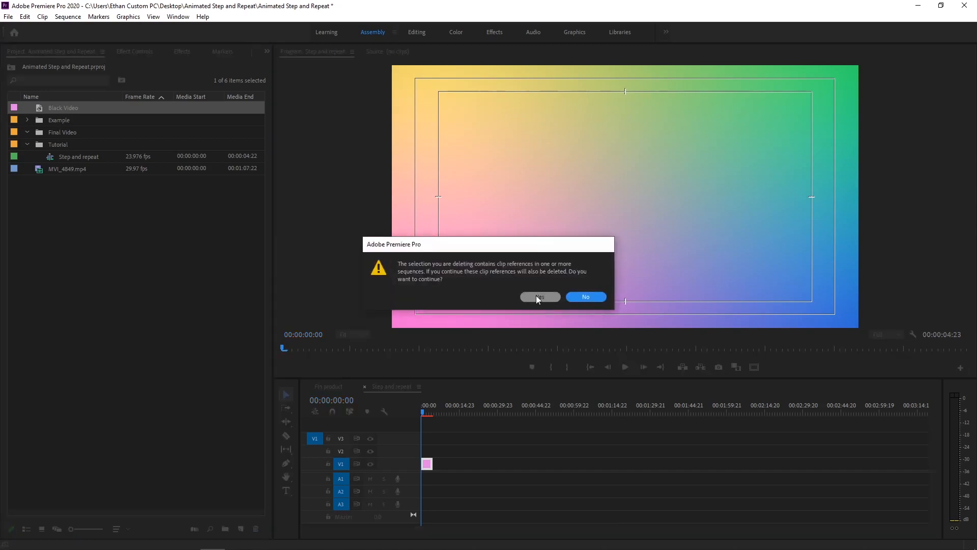
{"action": "left_click", "coordinate": [540, 297]}
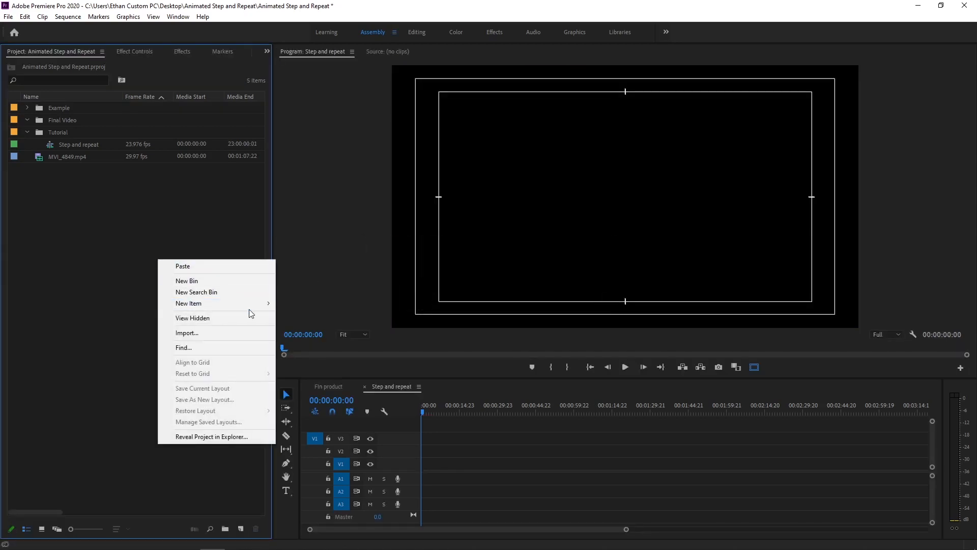
{"action": "mouse_move", "coordinate": [189, 303]}
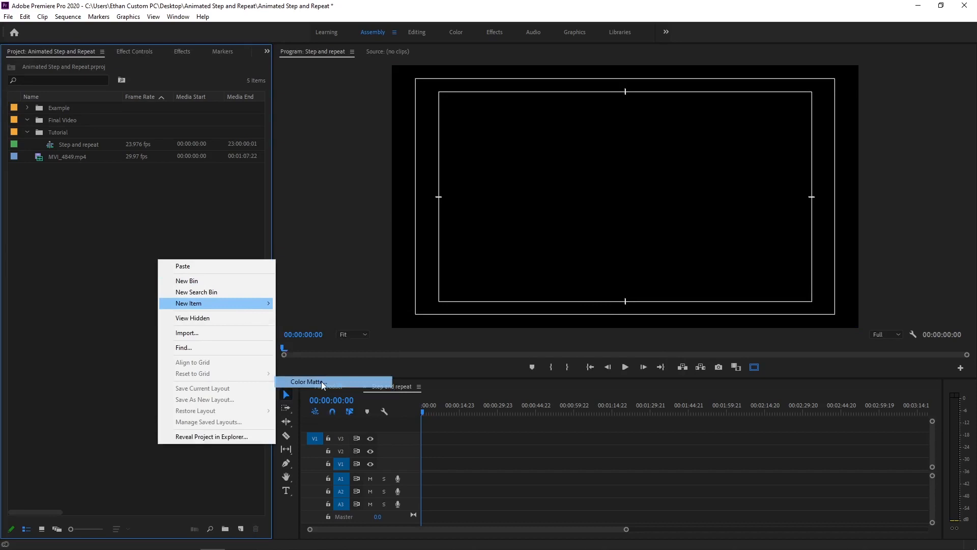
{"action": "left_click", "coordinate": [318, 382]}
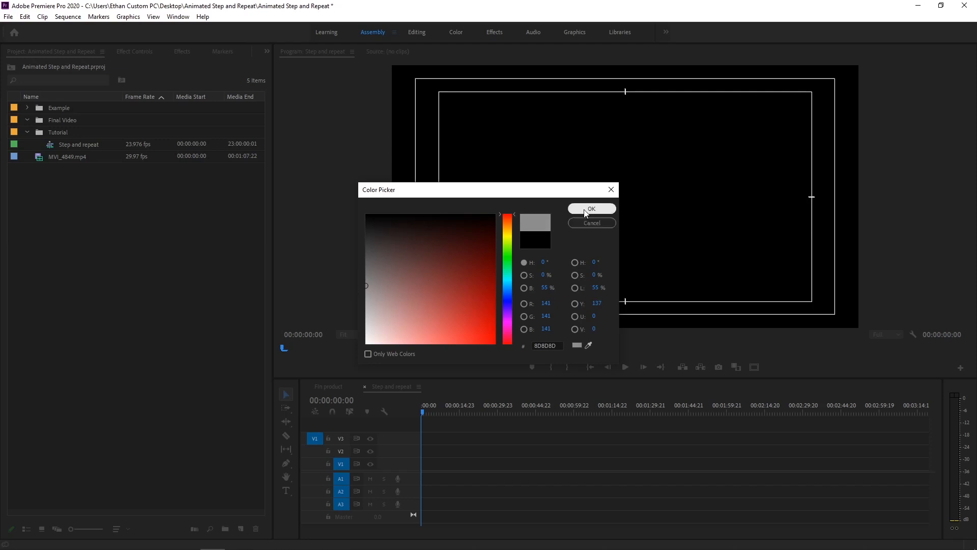
{"action": "left_click", "coordinate": [590, 209]}
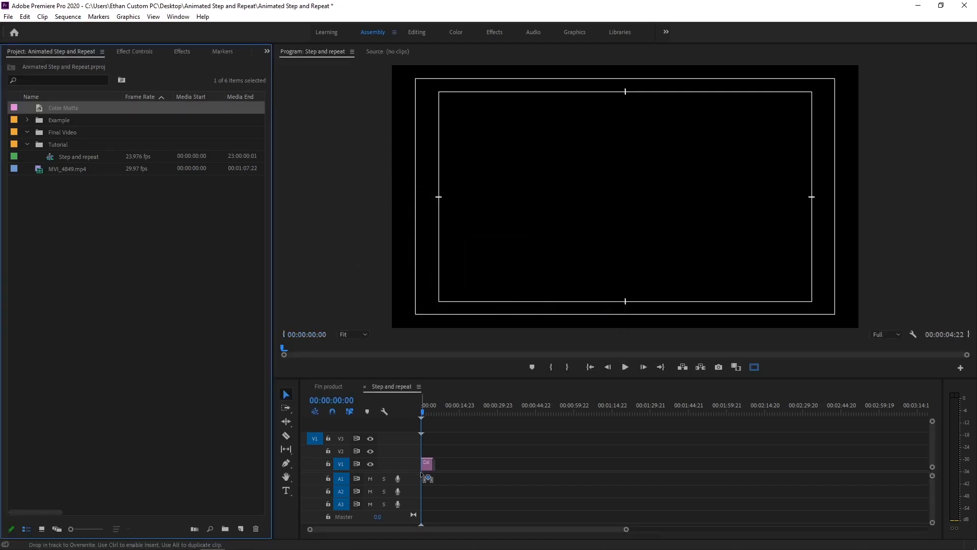
Extend the Color Matte clip on V1 to about 2:15 and scrub through it.
{"action": "left_click_drag", "start_coordinate": [427, 463], "coordinate": [608, 463]}
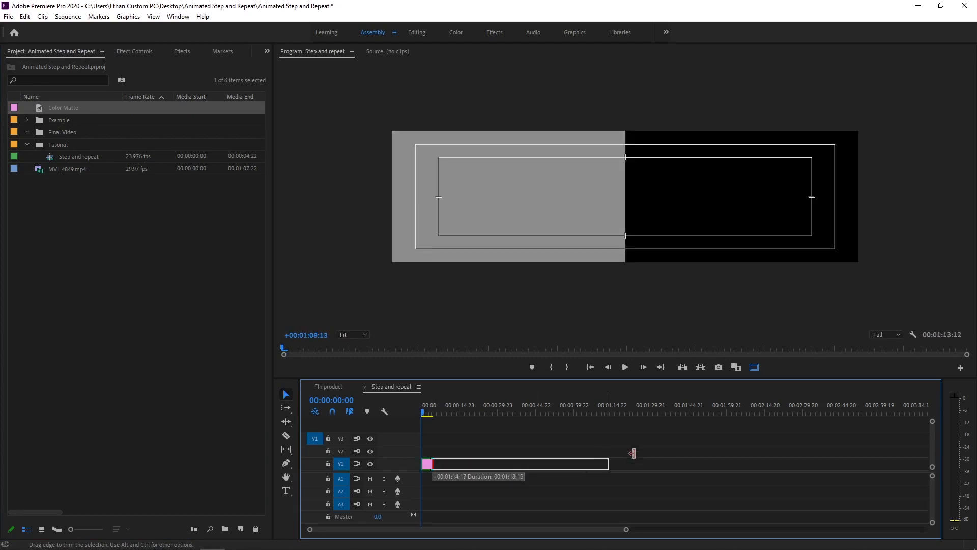
{"action": "left_click_drag", "start_coordinate": [609, 463], "coordinate": [703, 464]}
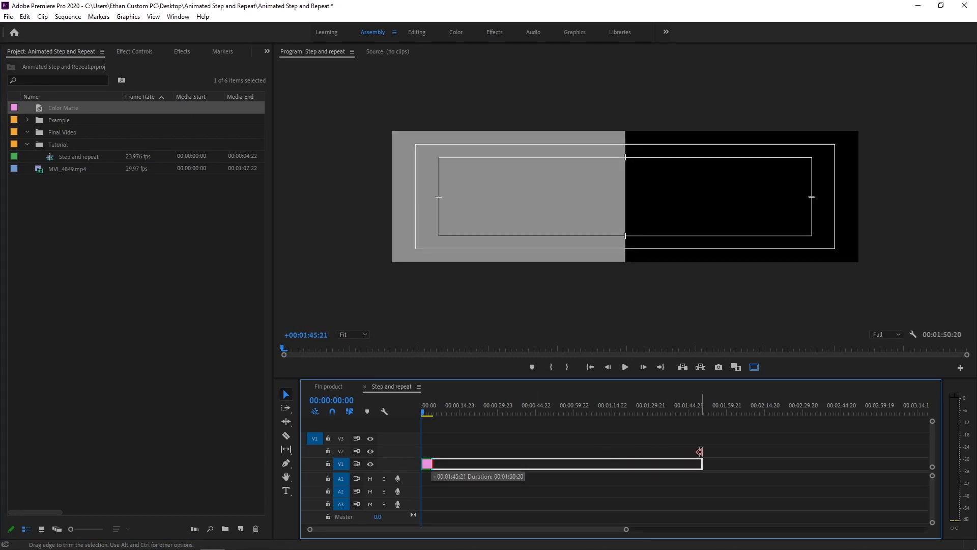
{"action": "left_click_drag", "start_coordinate": [704, 463], "coordinate": [758, 463]}
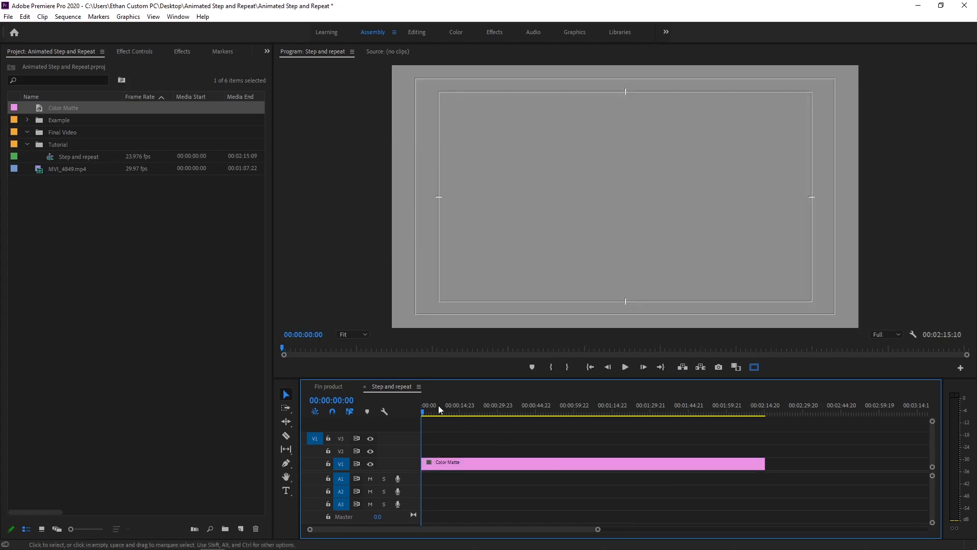
{"action": "left_click", "coordinate": [435, 413]}
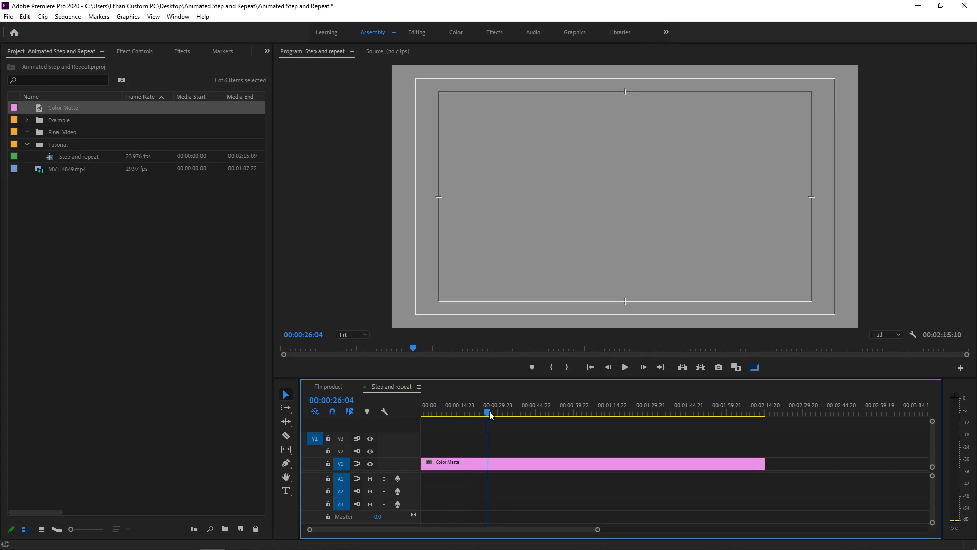
{"action": "left_click", "coordinate": [508, 411]}
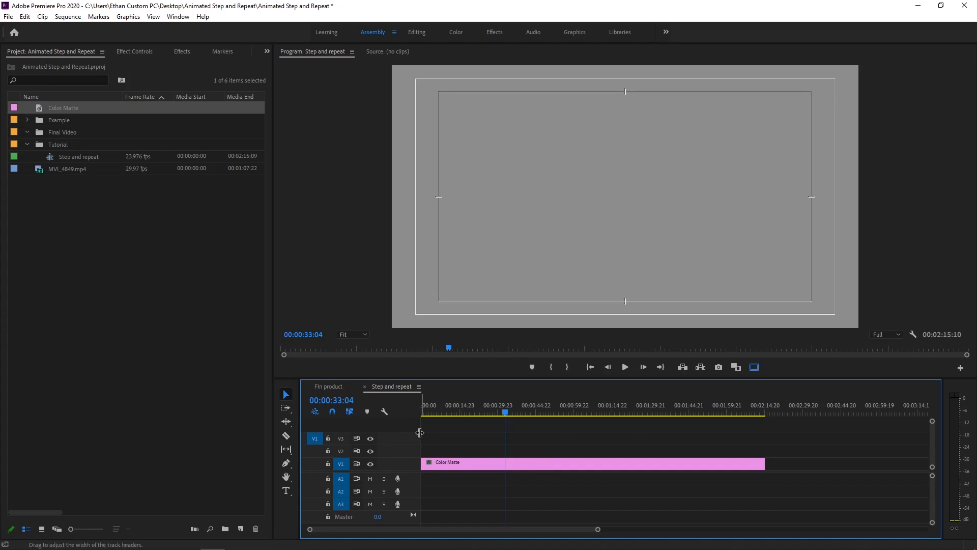
{"action": "mouse_move", "coordinate": [156, 354]}
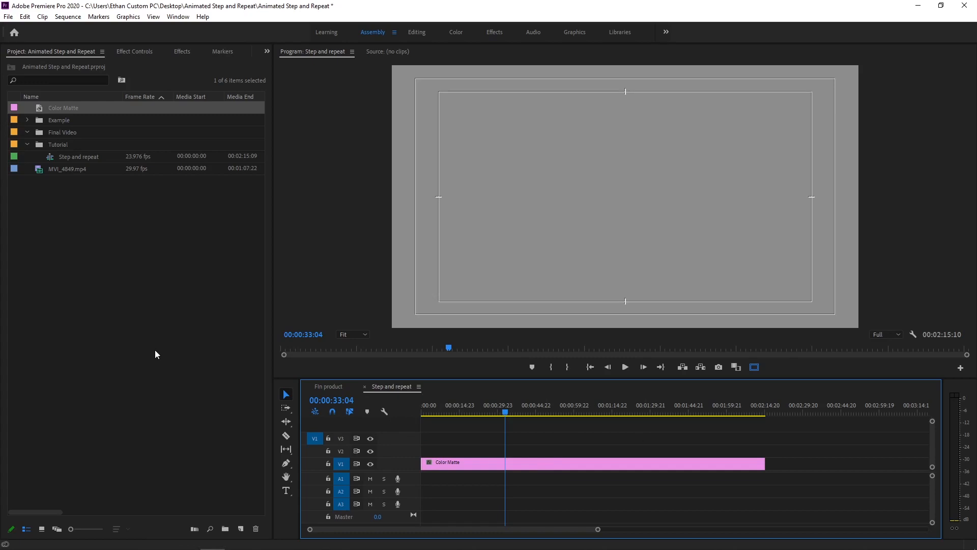
{"action": "mouse_move", "coordinate": [85, 192]}
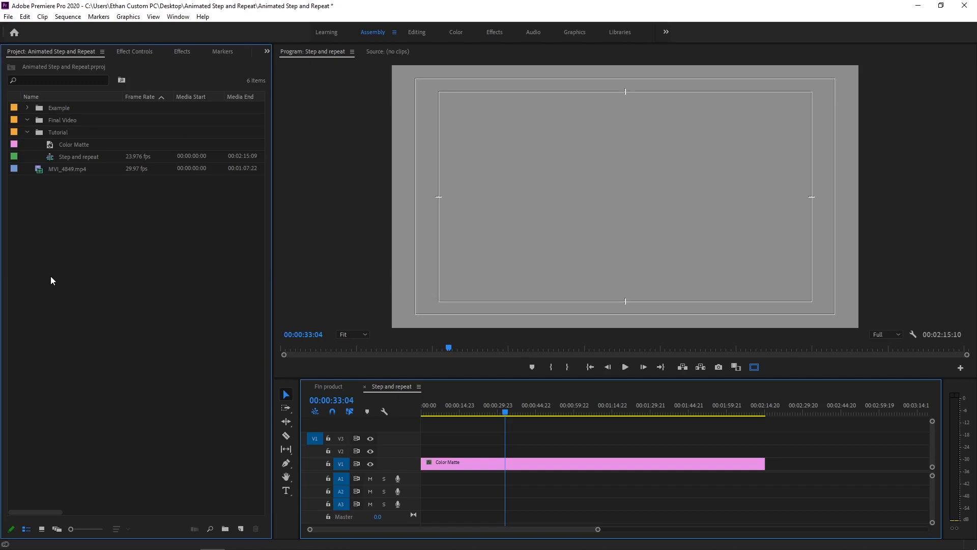
{"action": "mouse_move", "coordinate": [495, 362]}
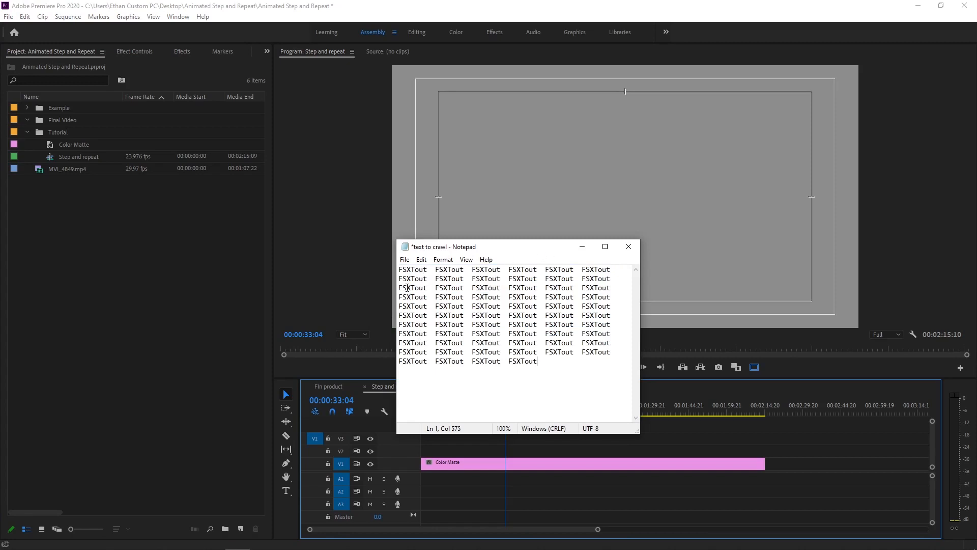
{"action": "mouse_move", "coordinate": [481, 272]}
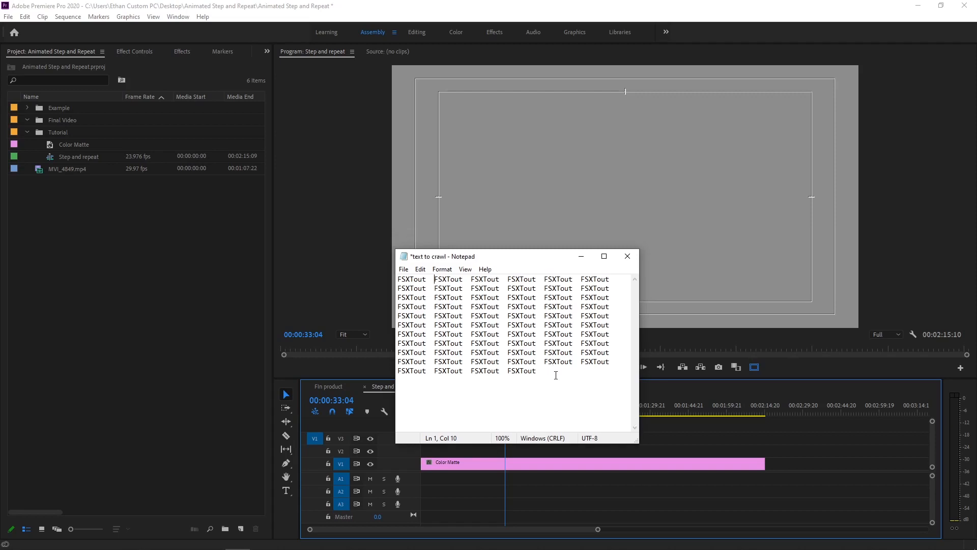
Select and copy all the repeated FSXTout rows in the Notepad file.
{"action": "key", "text": "ctrl+a"}
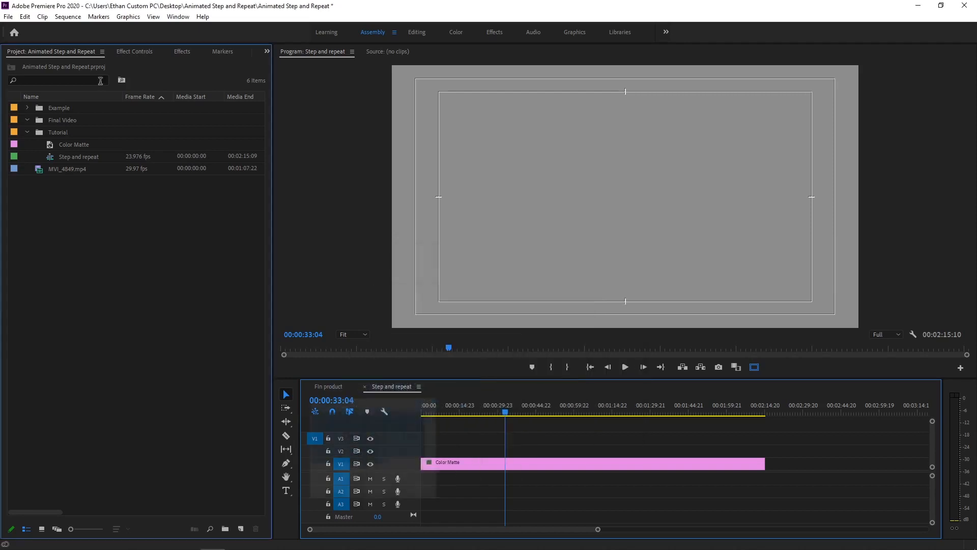
Create a new 1920x1080 legacy title named 'FSXTout' via File > New > Legacy Title.
{"action": "left_click", "coordinate": [8, 16]}
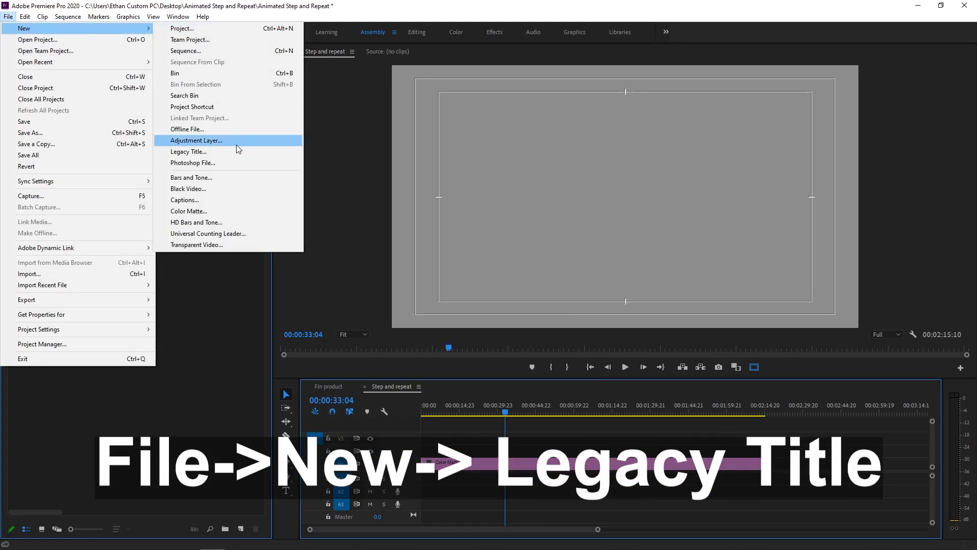
{"action": "left_click", "coordinate": [188, 151]}
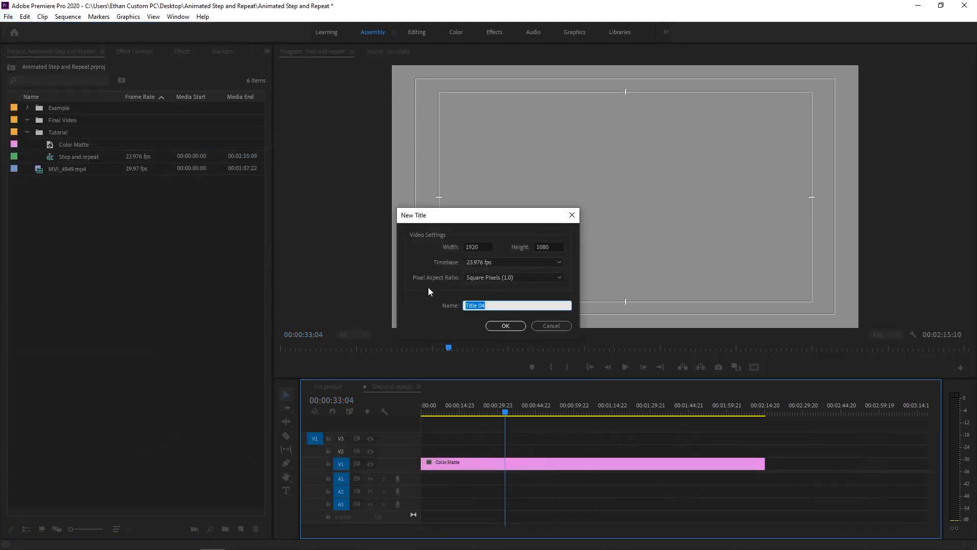
{"action": "type", "text": "FSXT"}
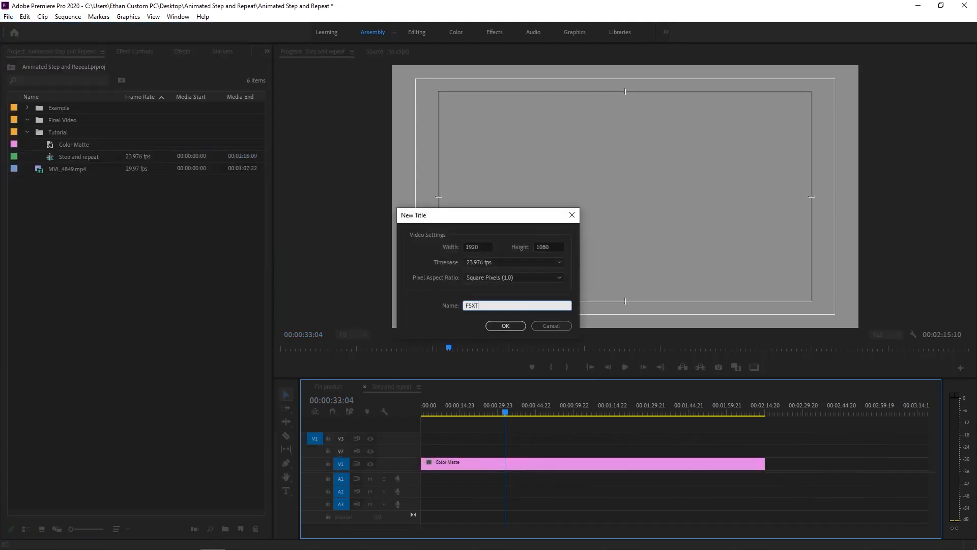
{"action": "left_click", "coordinate": [504, 326]}
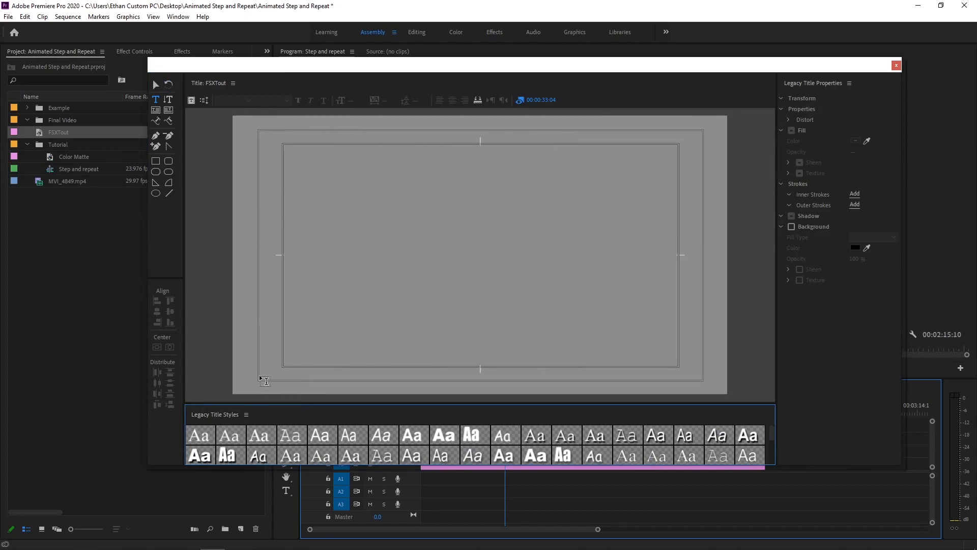
Place a row of FSXTOUT text in the LCD font along the title's bottom edge.
{"action": "left_click", "coordinate": [261, 374]}
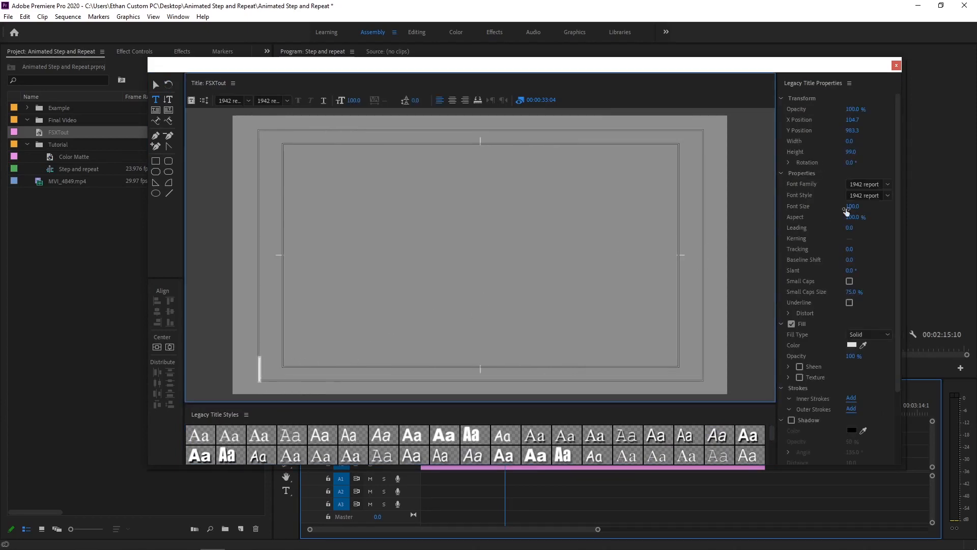
{"action": "left_click", "coordinate": [887, 184]}
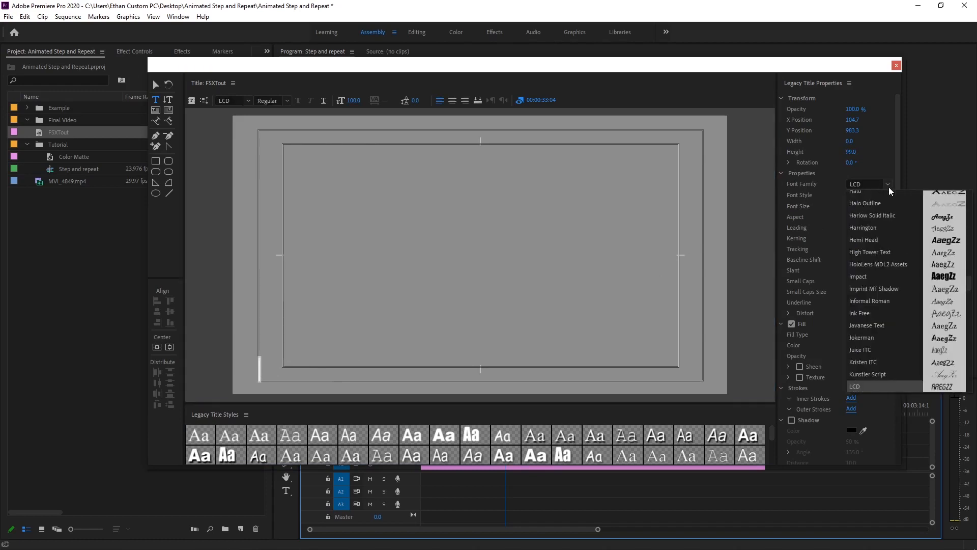
{"action": "left_click", "coordinate": [859, 386]}
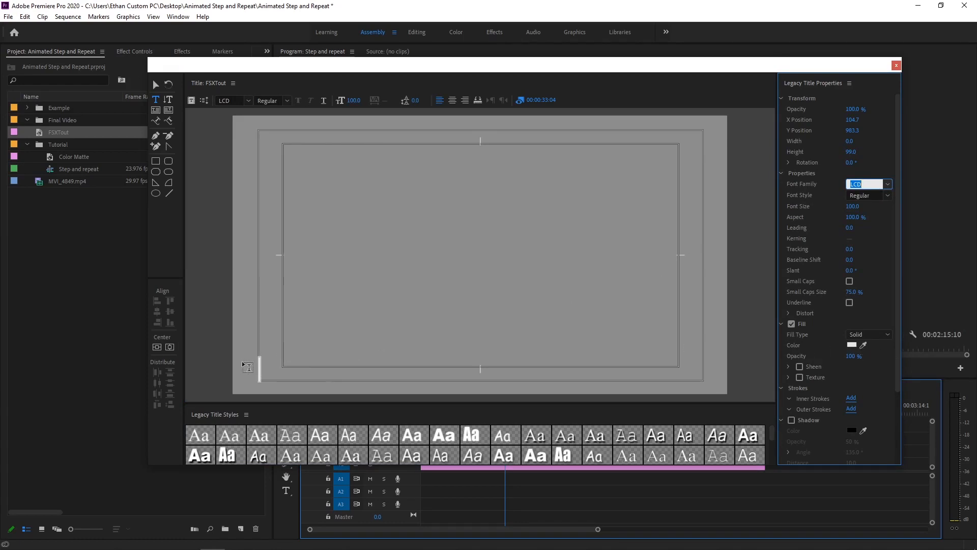
{"action": "left_click", "coordinate": [867, 184]}
{"action": "type", "text": "Felix Titling"}
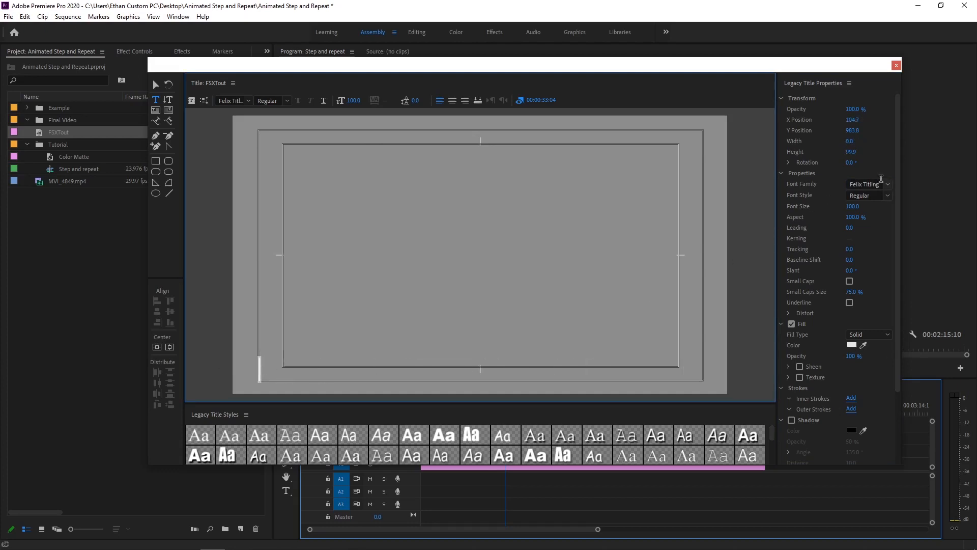
{"action": "left_click", "coordinate": [887, 184]}
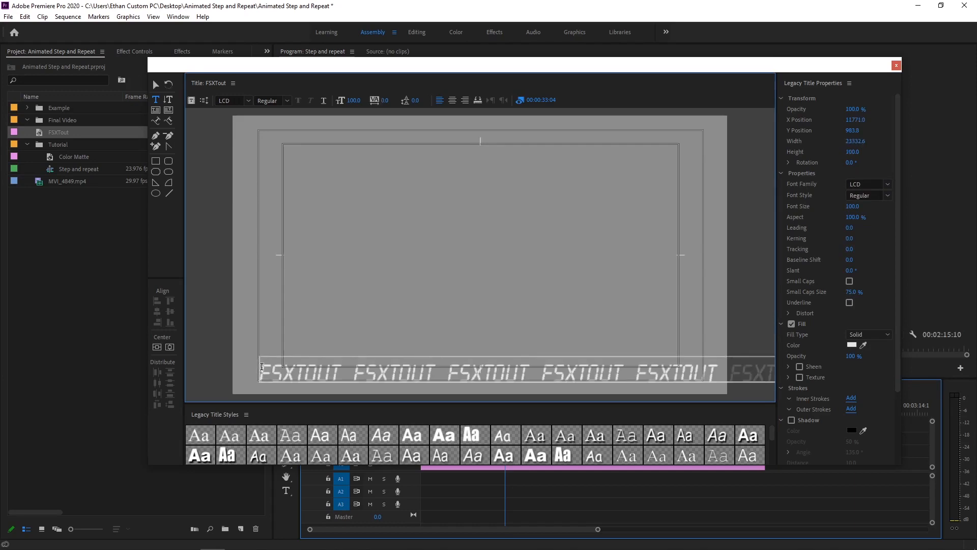
{"action": "mouse_move", "coordinate": [155, 85]}
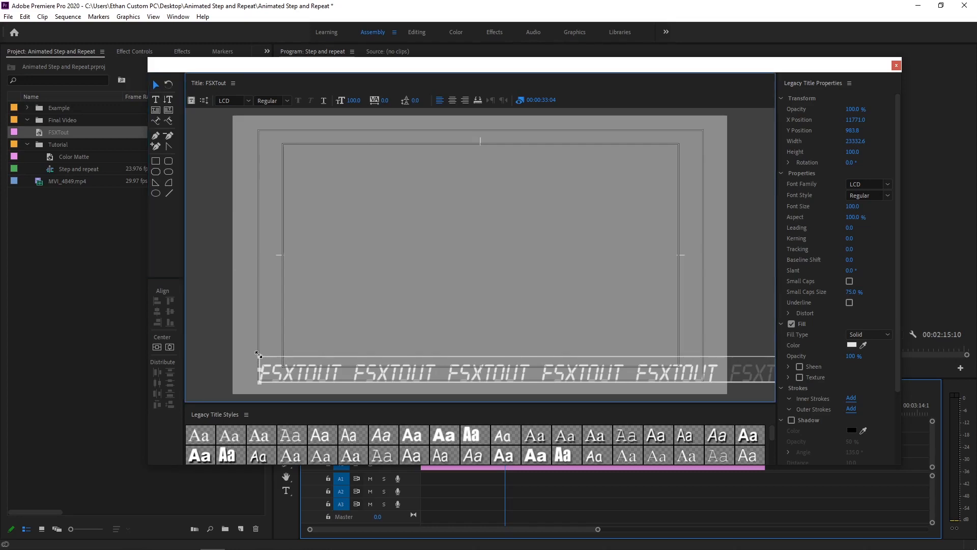
{"action": "left_click_drag", "start_coordinate": [257, 354], "coordinate": [257, 363]}
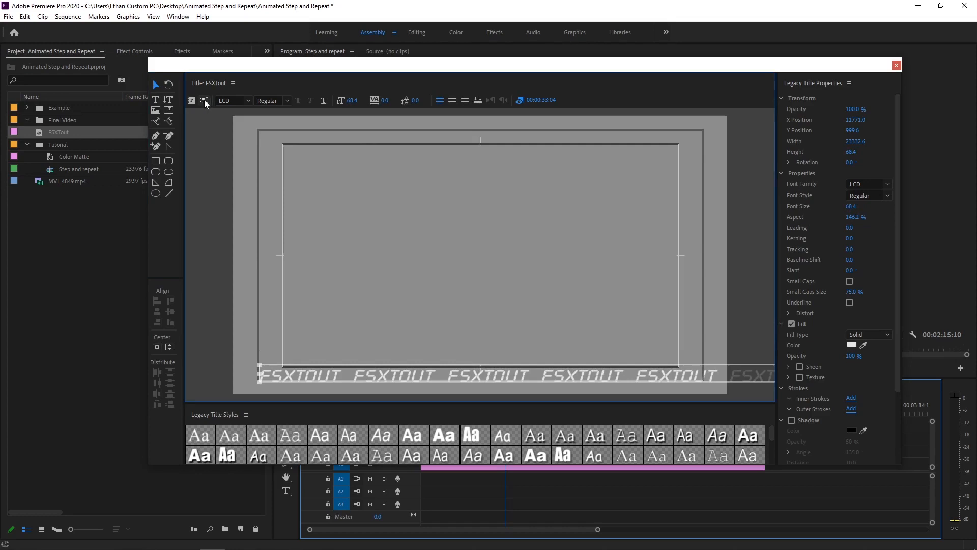
{"action": "left_click", "coordinate": [204, 101]}
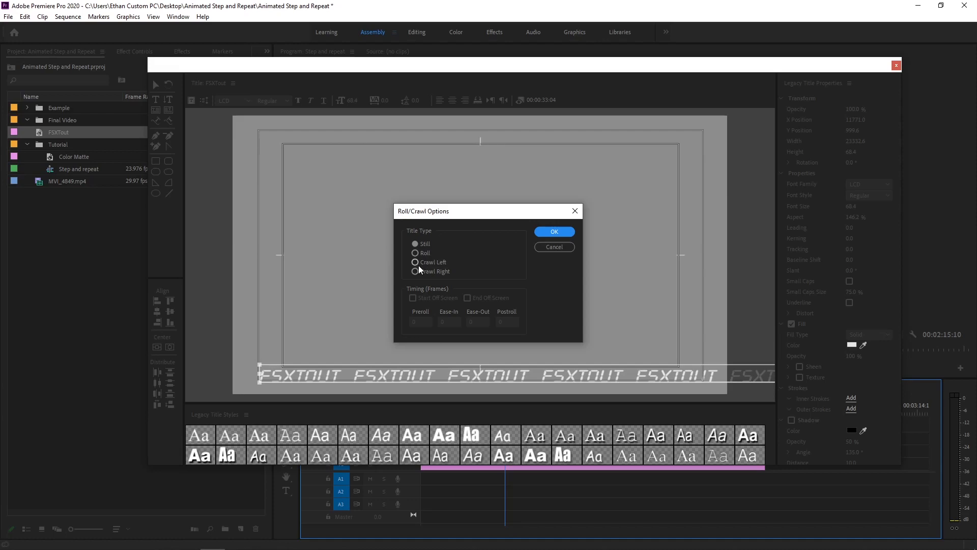
Set Roll/Crawl Options to Crawl Left with Start Off Screen and End Off Screen.
{"action": "left_click", "coordinate": [415, 261]}
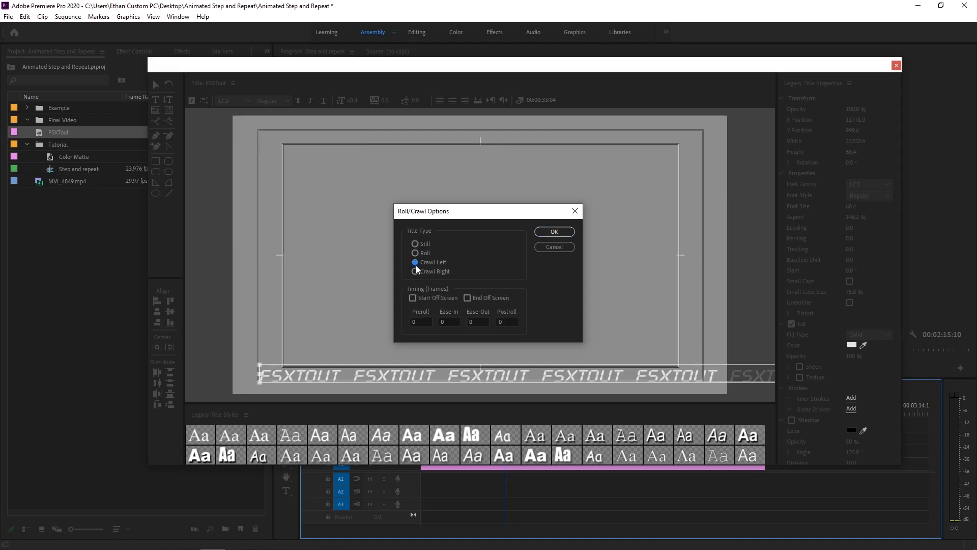
{"action": "left_click", "coordinate": [468, 298]}
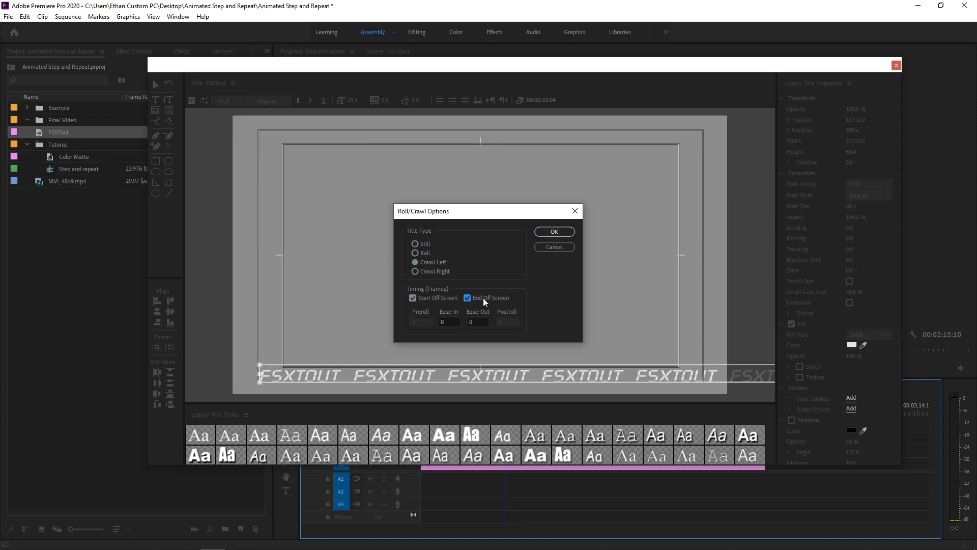
{"action": "left_click", "coordinate": [553, 231]}
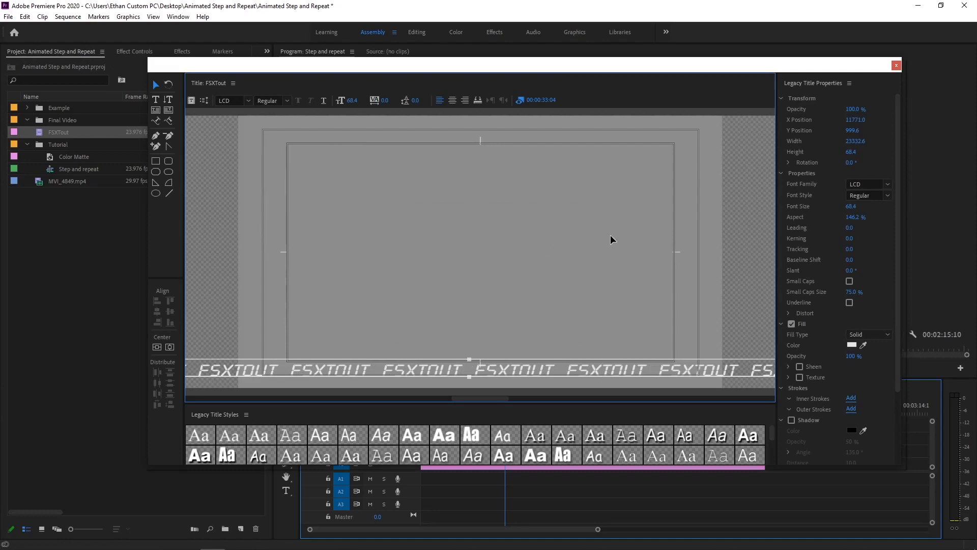
{"action": "mouse_move", "coordinate": [896, 65]}
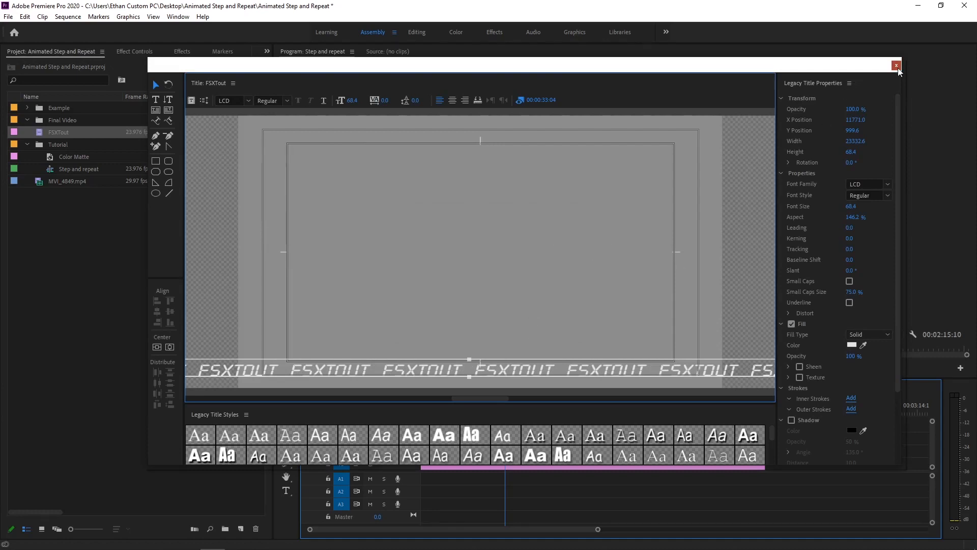
Place FSXTout on V2 above the gray Color Matte and trim its end to the matte's length.
{"action": "left_click", "coordinate": [897, 66]}
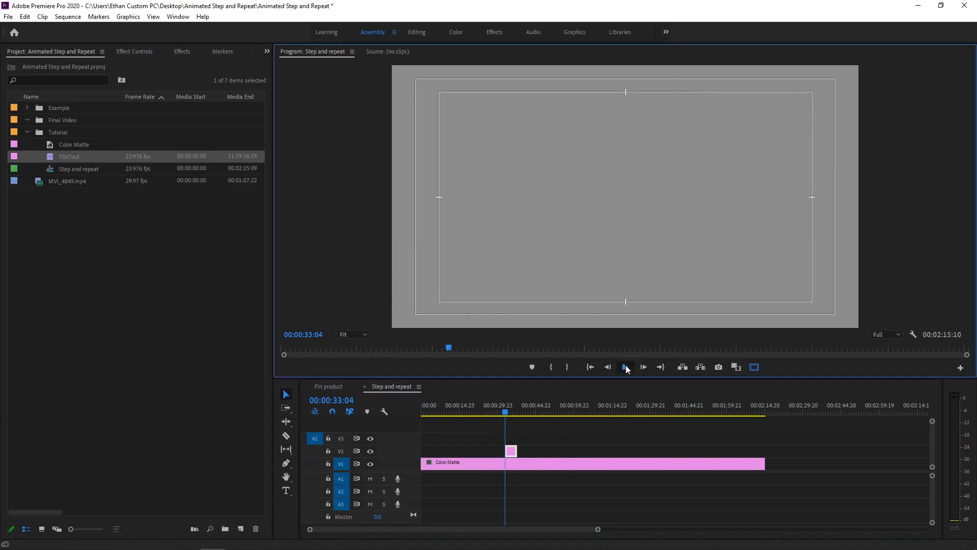
{"action": "left_click", "coordinate": [626, 367]}
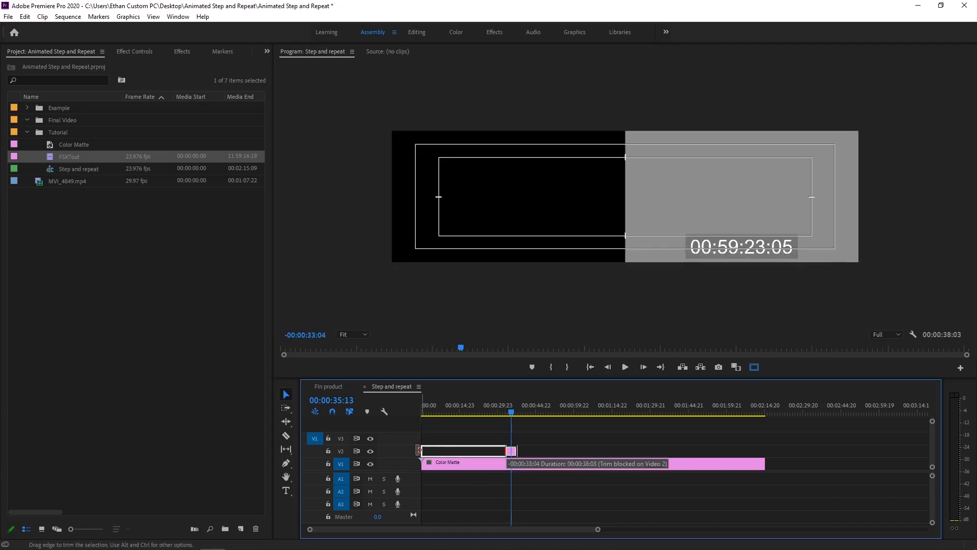
{"action": "left_click_drag", "start_coordinate": [514, 451], "coordinate": [757, 452]}
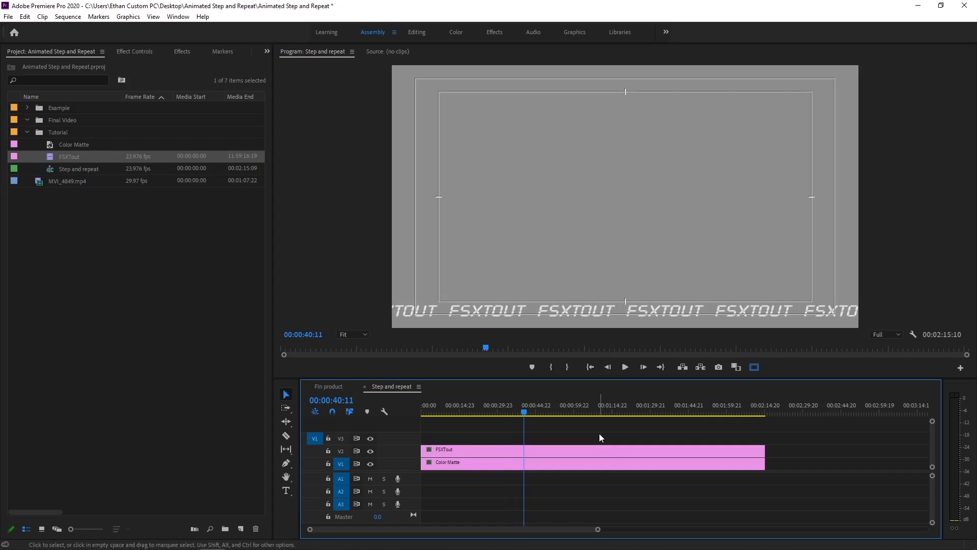
{"action": "left_click", "coordinate": [8, 16]}
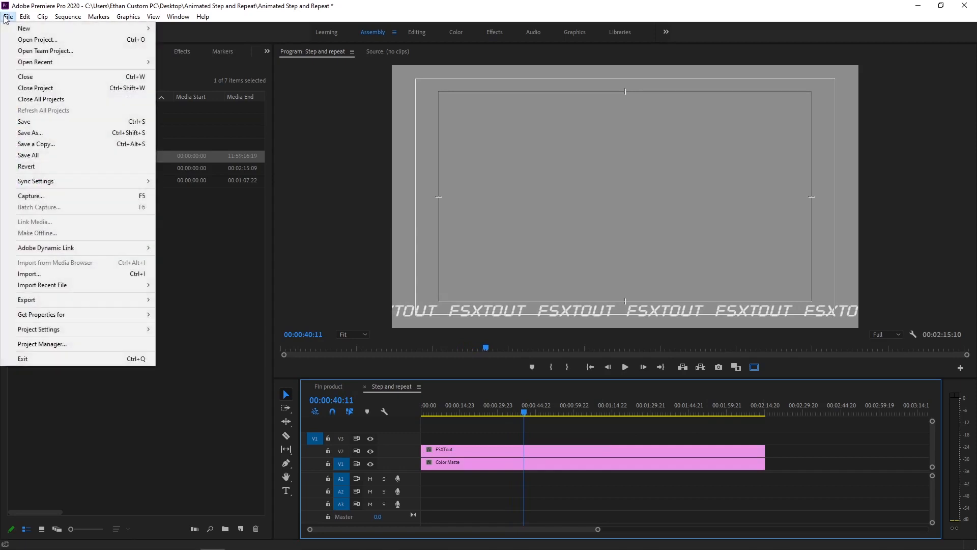
{"action": "mouse_move", "coordinate": [24, 28]}
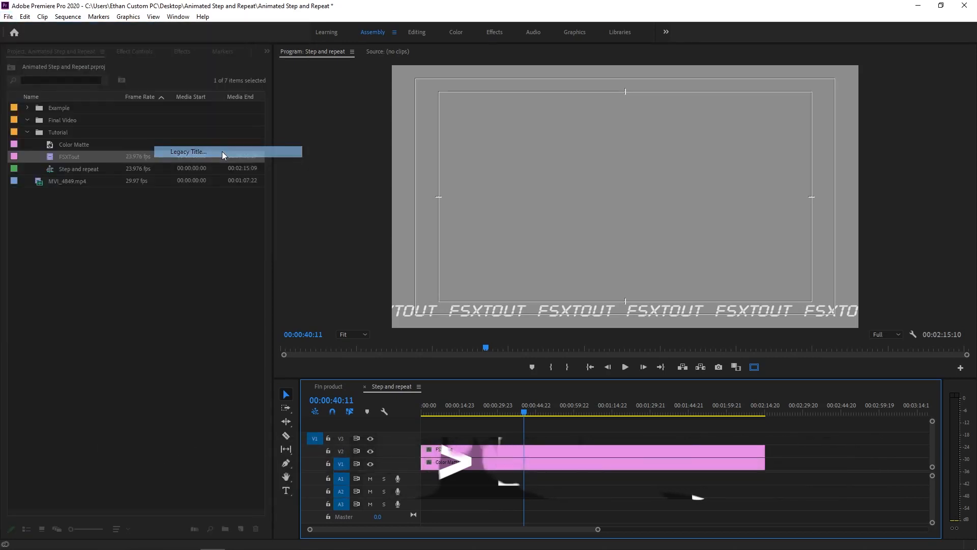
Create a new legacy title FSXTout 2 and start a text box near the bottom left.
{"action": "left_click", "coordinate": [187, 152]}
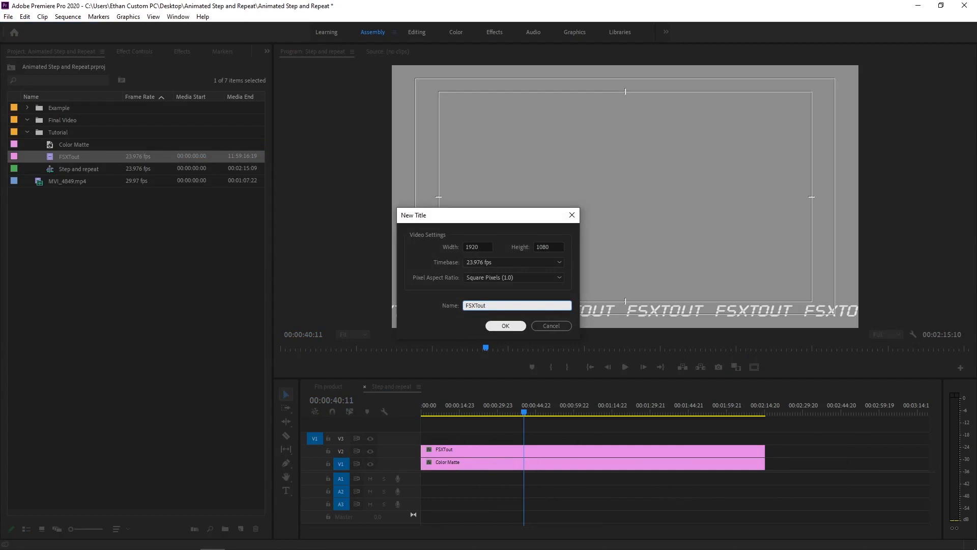
{"action": "left_click", "coordinate": [504, 326]}
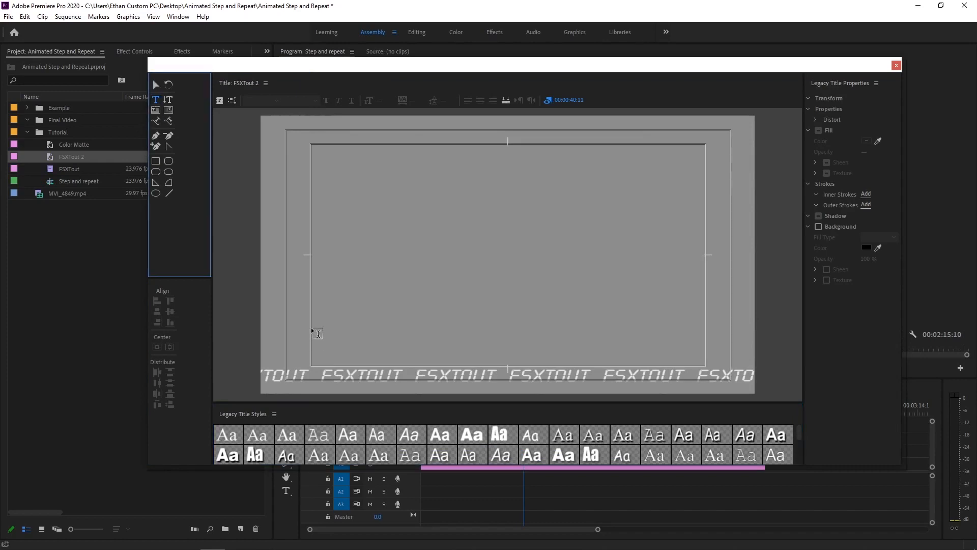
{"action": "left_click", "coordinate": [310, 349]}
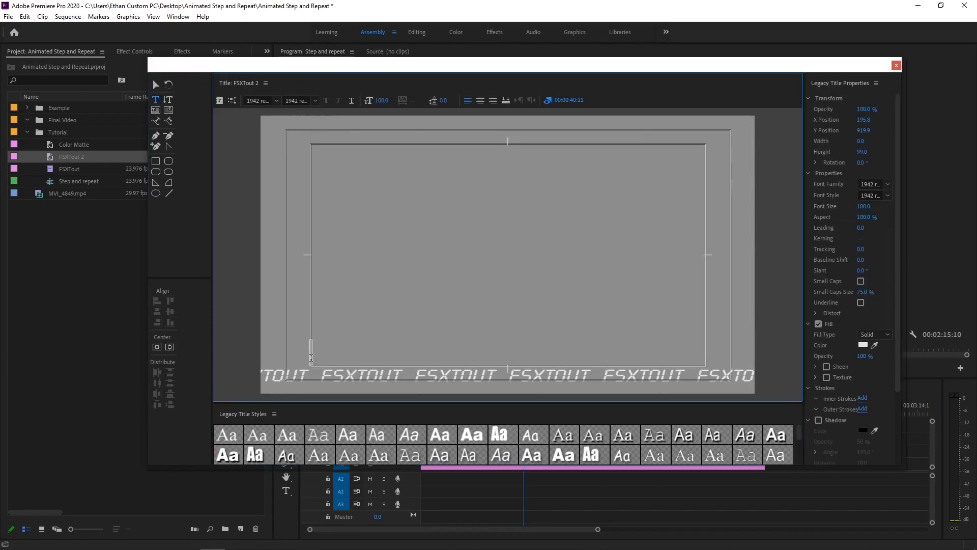
Set the font family to LCD for the second FSXTOUT text row.
{"action": "left_click", "coordinate": [873, 184]}
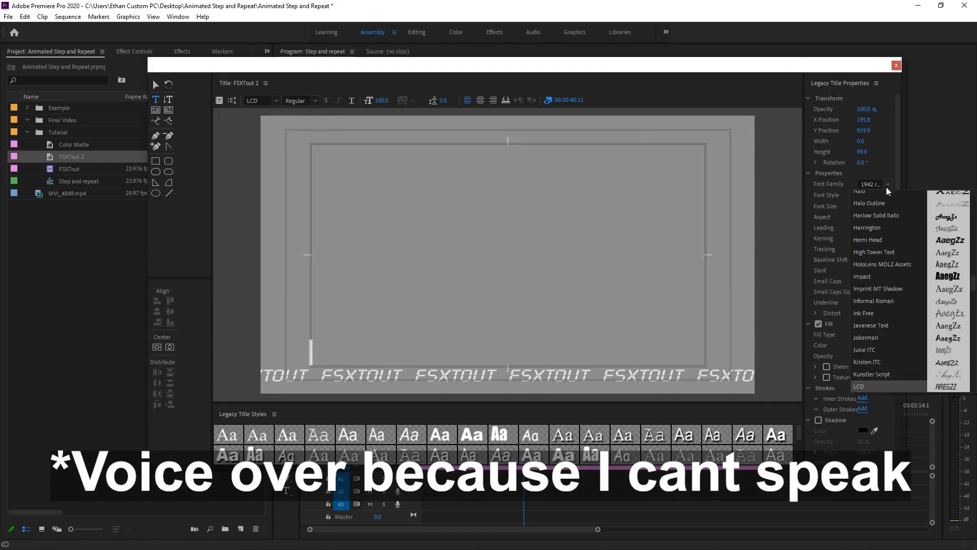
{"action": "left_click", "coordinate": [859, 386]}
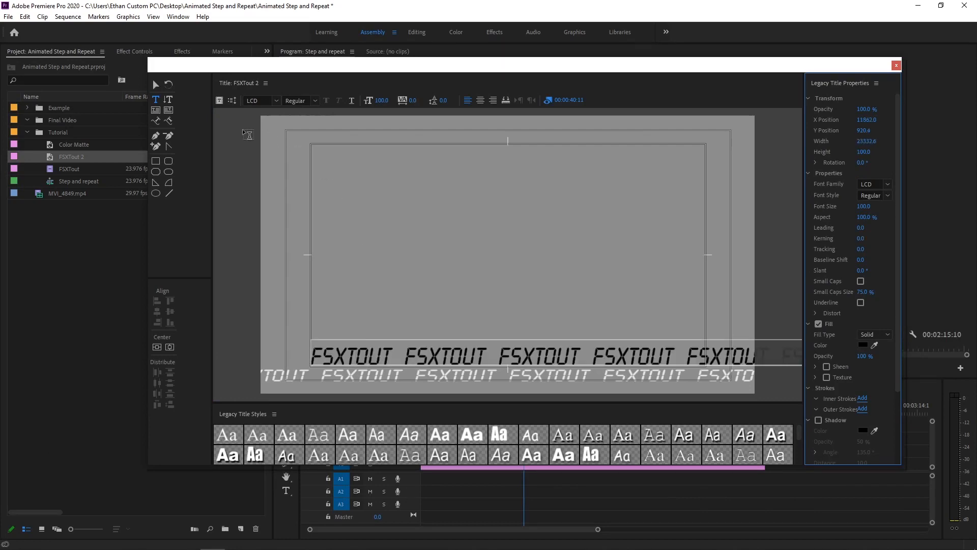
{"action": "mouse_move", "coordinate": [140, 108]}
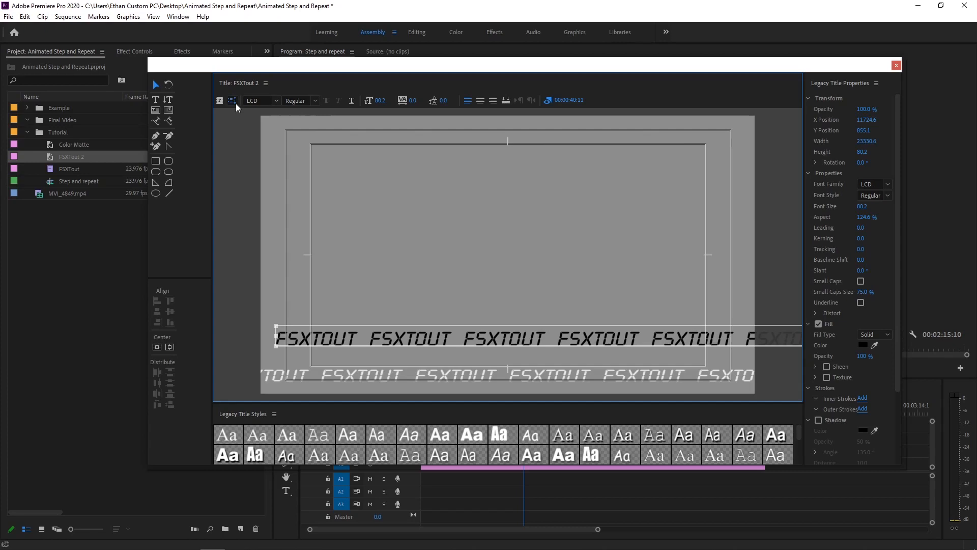
Set Roll/Crawl Options to Crawl Right, starting and ending off screen.
{"action": "left_click", "coordinate": [232, 101]}
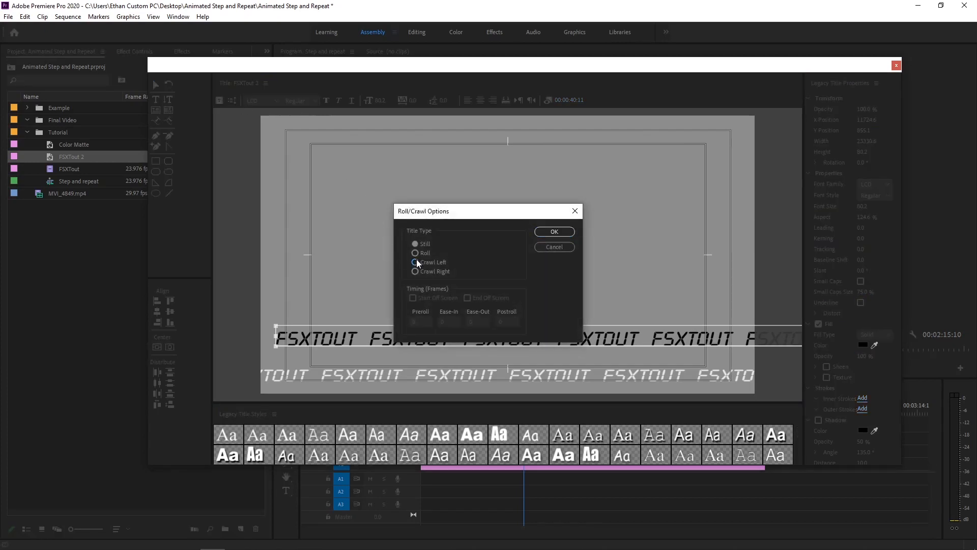
{"action": "left_click", "coordinate": [415, 271]}
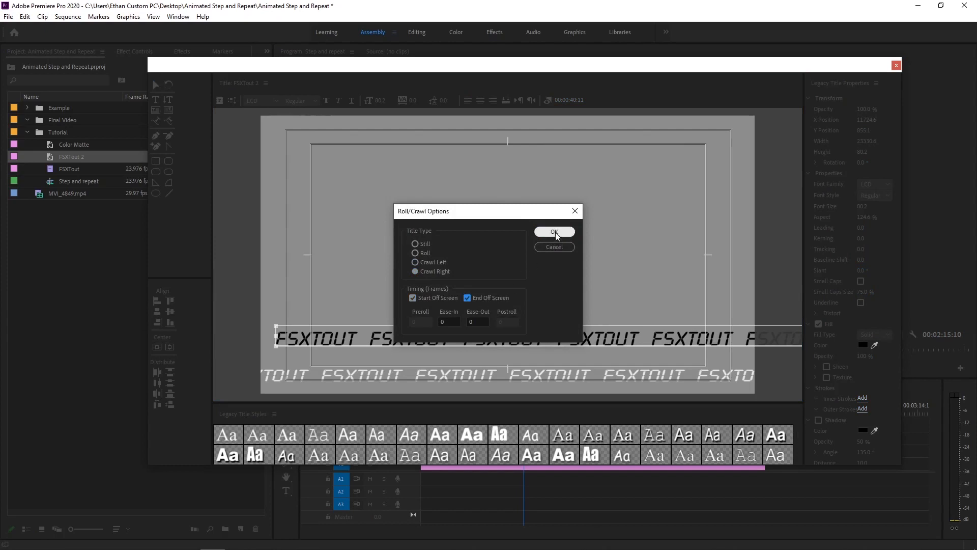
{"action": "left_click", "coordinate": [554, 232]}
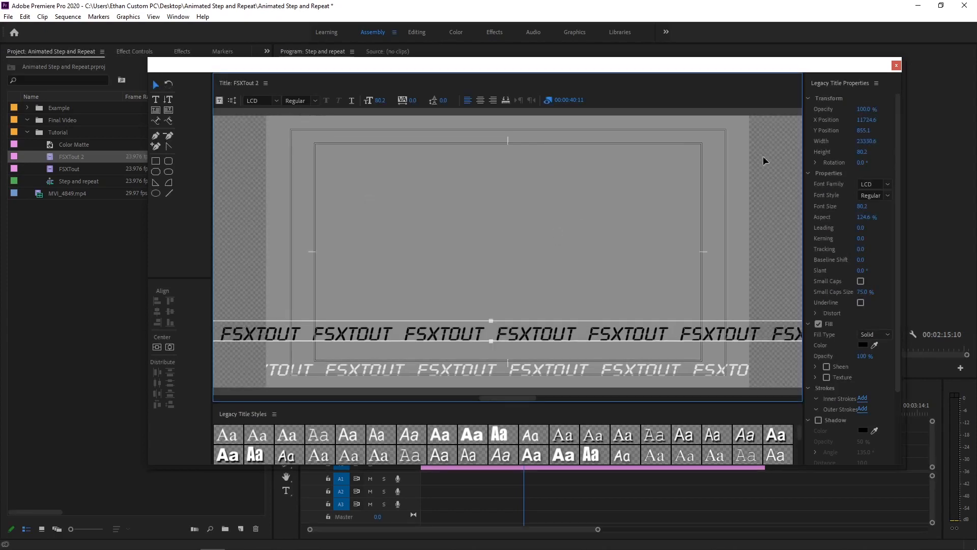
Place FSXTout 2 on V3 and extend it to the full sequence length.
{"action": "left_click", "coordinate": [896, 66]}
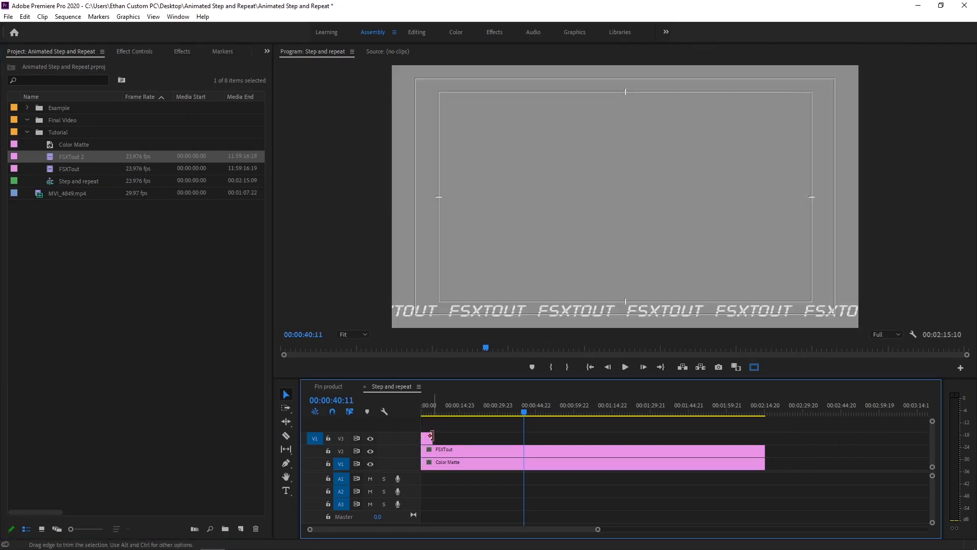
{"action": "left_click_drag", "start_coordinate": [429, 438], "coordinate": [759, 438]}
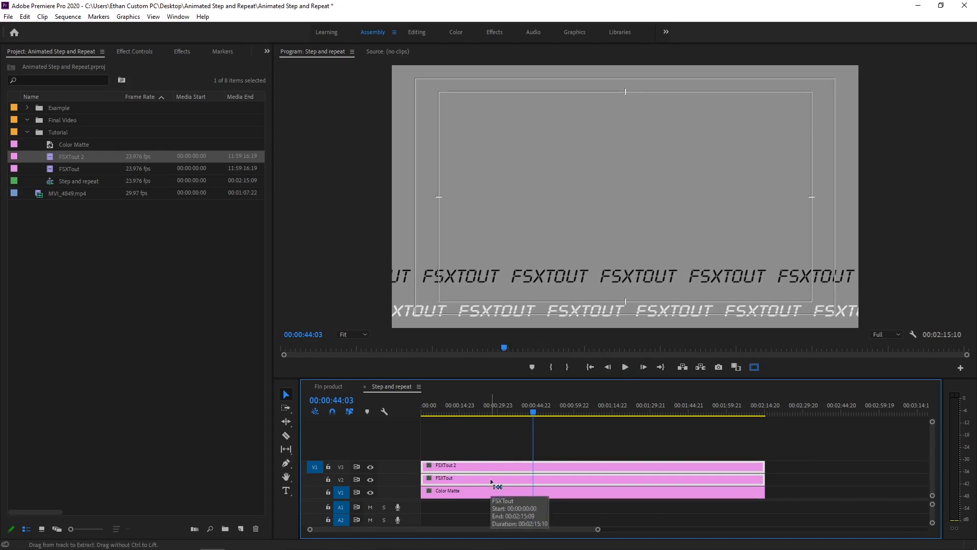
{"action": "mouse_move", "coordinate": [491, 484]}
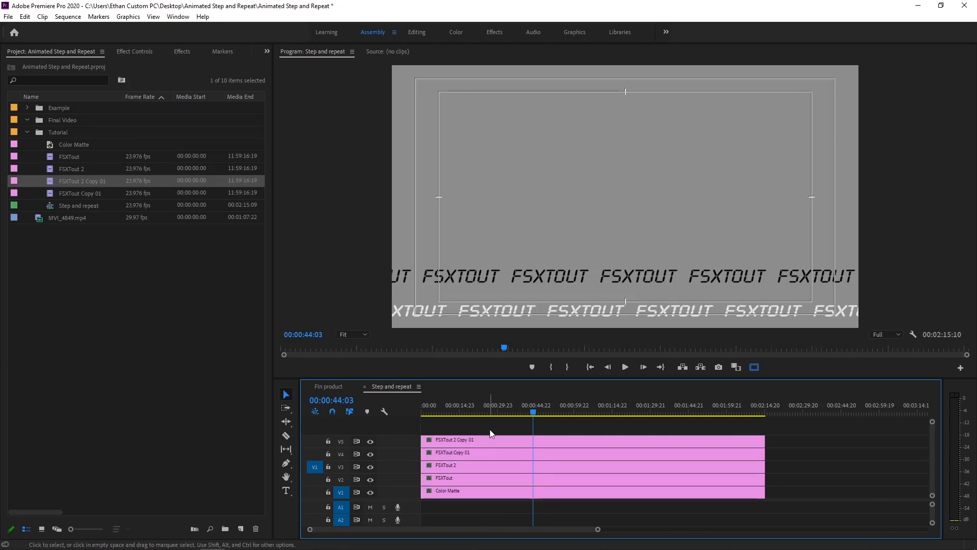
Nest the V2 and V3 title clips into a nested sequence named 'nest 1'.
{"action": "left_click", "coordinate": [592, 441]}
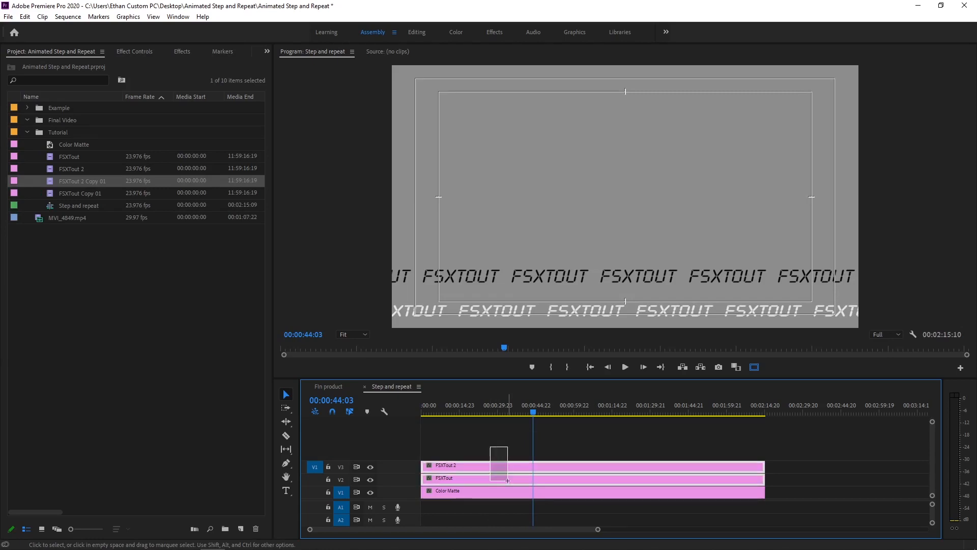
{"action": "right_click", "coordinate": [498, 465]}
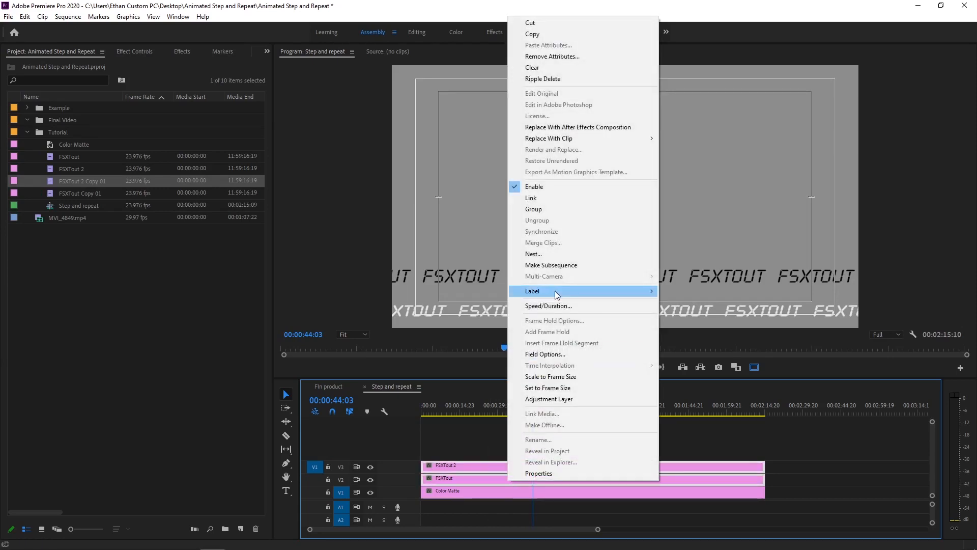
{"action": "left_click", "coordinate": [534, 253]}
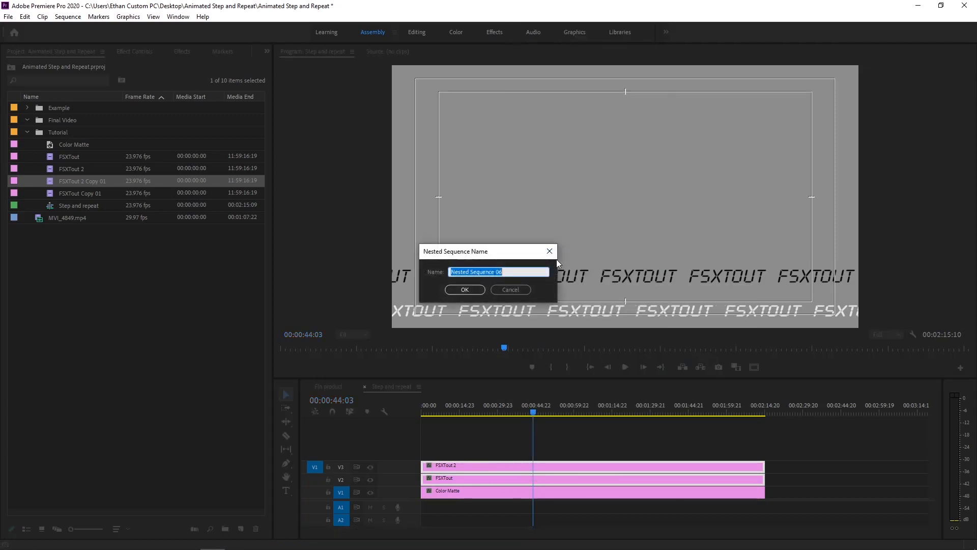
{"action": "type", "text": "nest 1"}
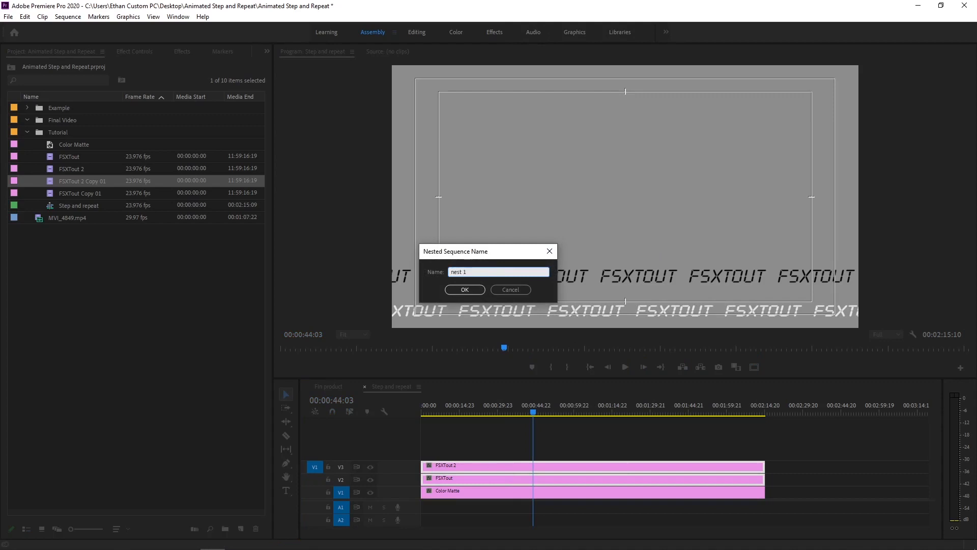
{"action": "left_click", "coordinate": [465, 289]}
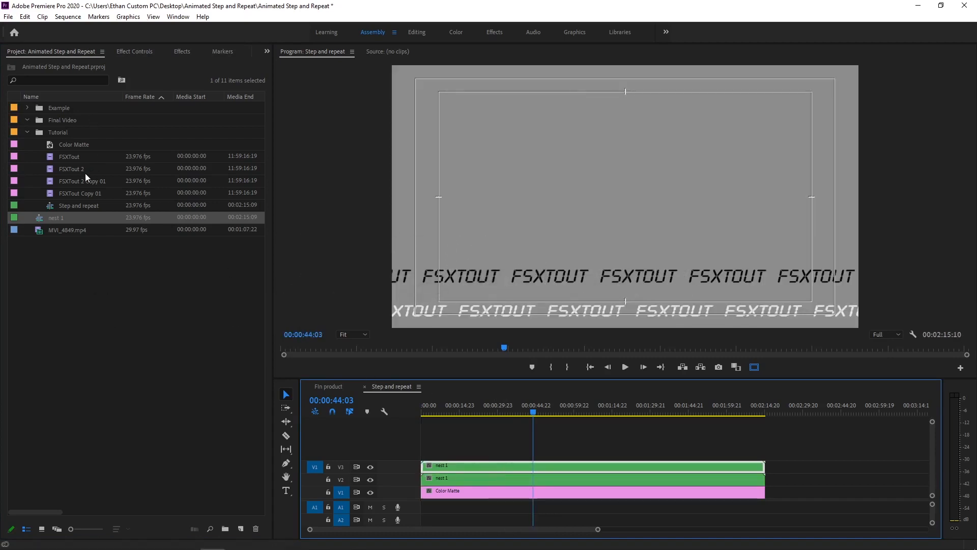
Set the top nested clip's Motion Position to 292.0 so the text rows alternate.
{"action": "left_click", "coordinate": [134, 50]}
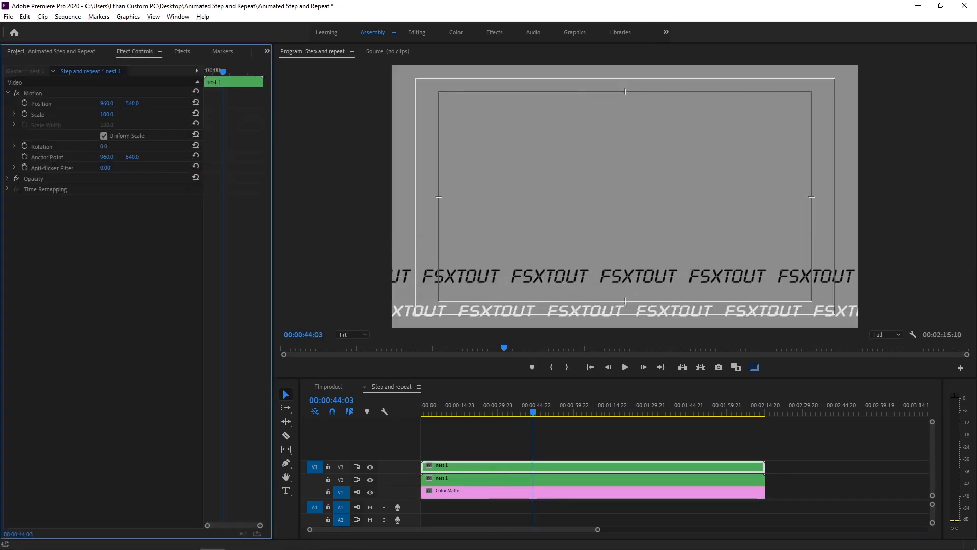
{"action": "type", "text": "292.0"}
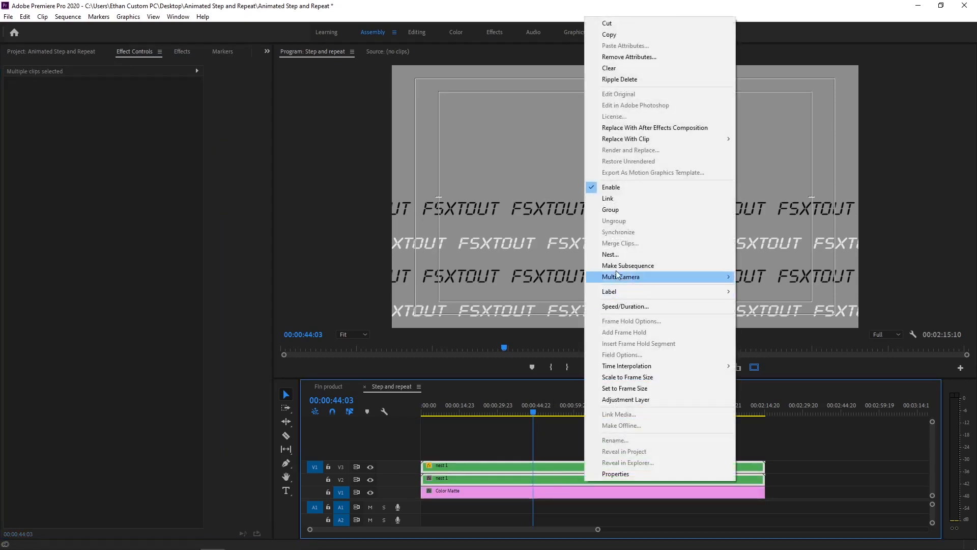
Nest the two nest 1 clips together and return to the Project media list.
{"action": "left_click", "coordinate": [610, 255]}
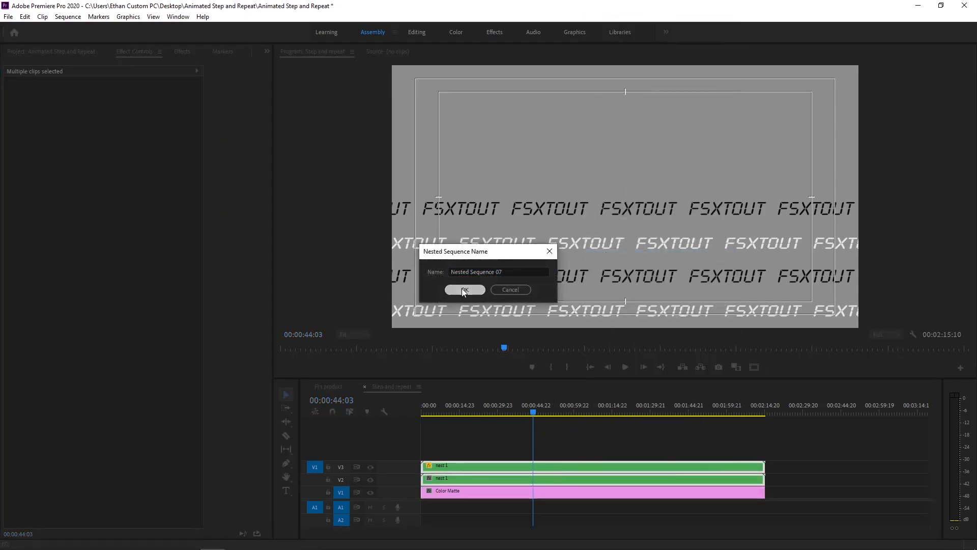
{"action": "left_click", "coordinate": [464, 289]}
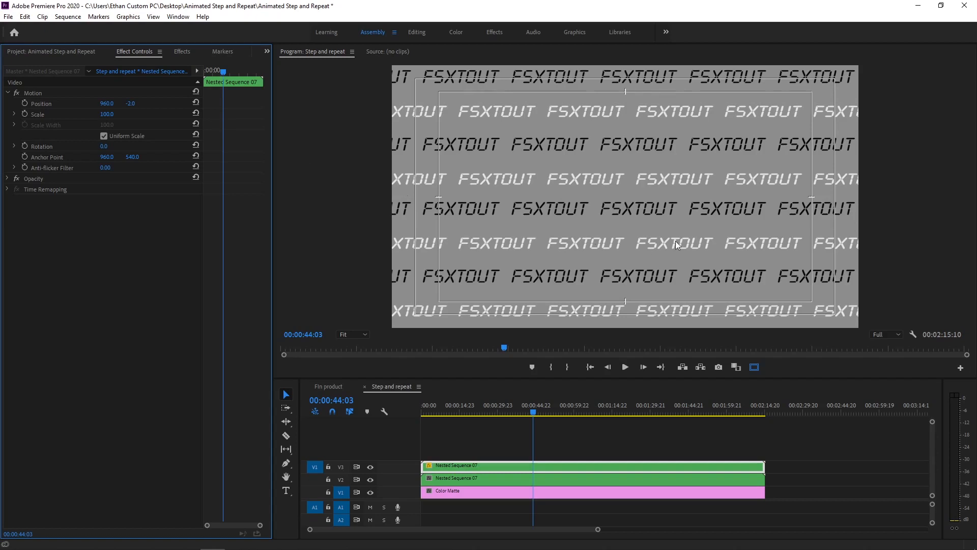
{"action": "left_click", "coordinate": [624, 367]}
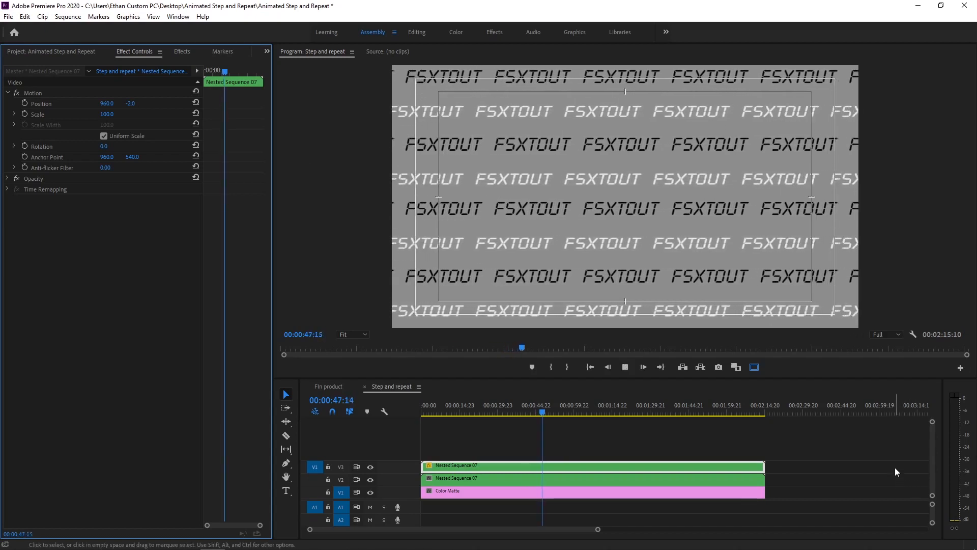
{"action": "left_click", "coordinate": [28, 51]}
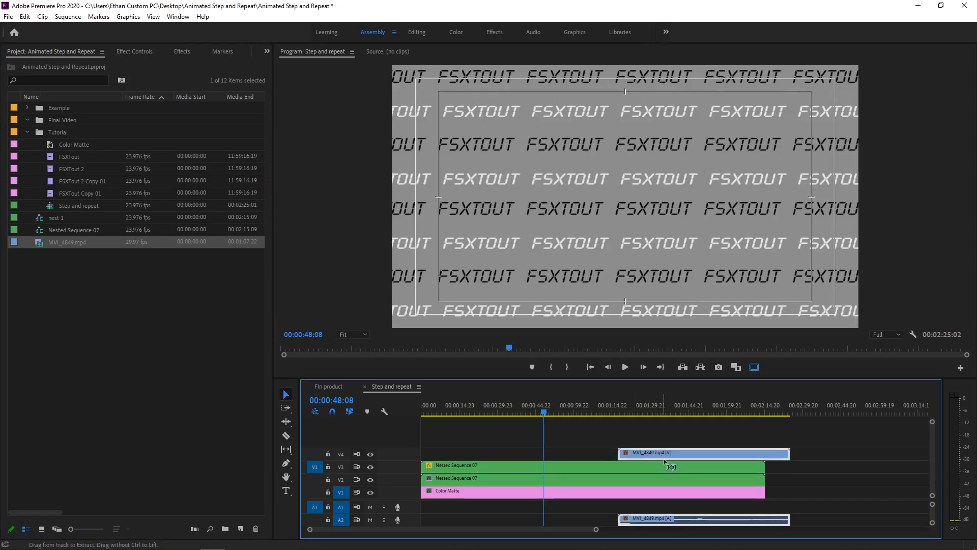
Place MVI_4849.mp4 on V4 above the text layers and show its Motion settings.
{"action": "left_click", "coordinate": [704, 453]}
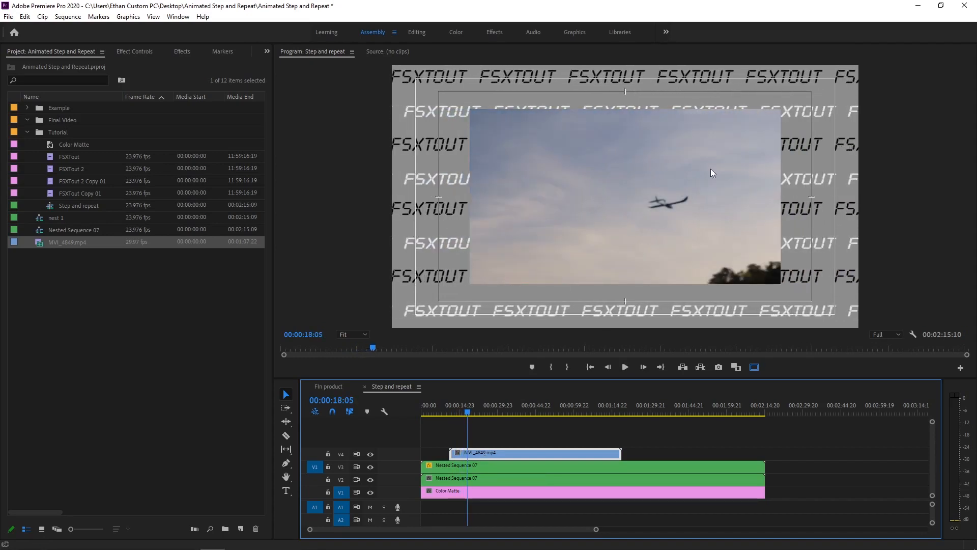
{"action": "left_click", "coordinate": [134, 51]}
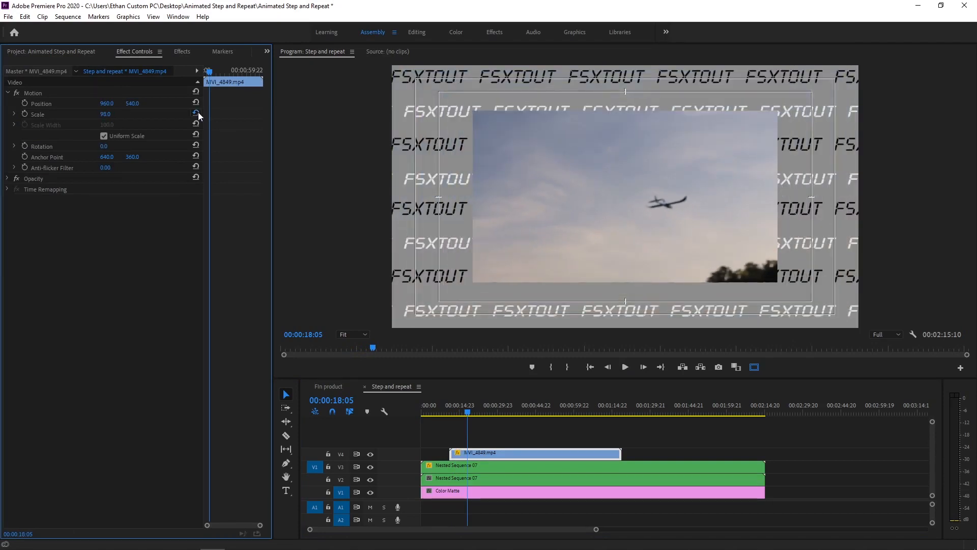
Search the Effects panel for 'gaussian' to list the Gaussian Blur effect.
{"action": "left_click", "coordinate": [195, 115]}
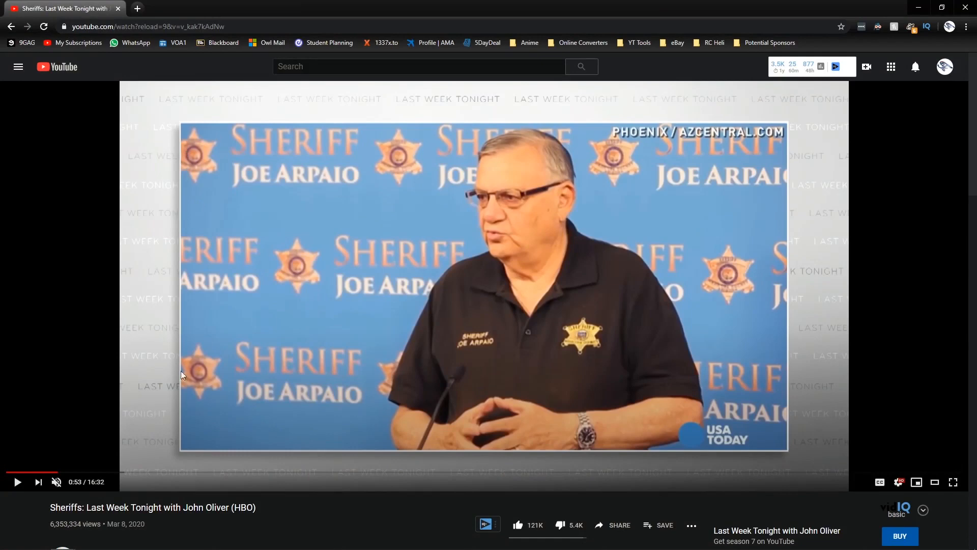
{"action": "left_click", "coordinate": [212, 539]}
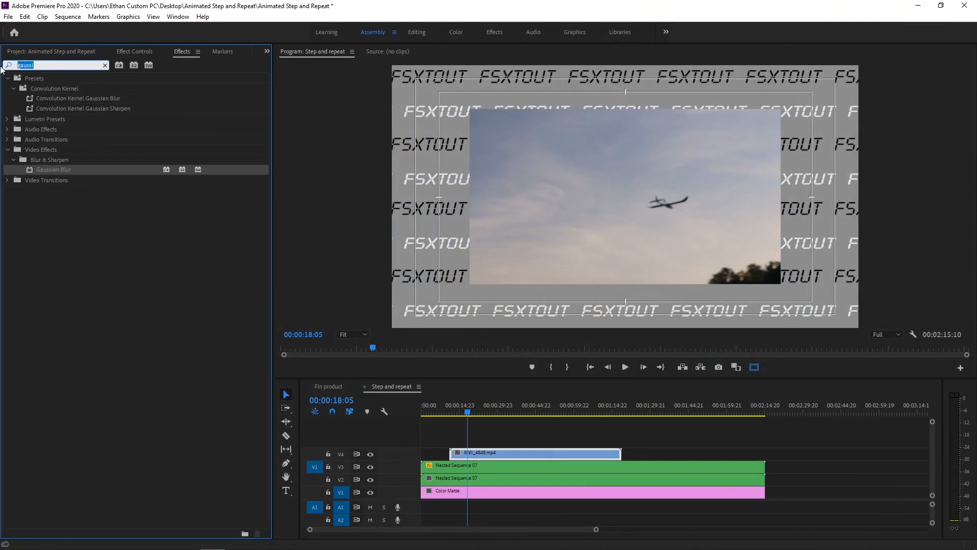
Find Alpha Glow in Effects and apply it to the airplane inset clip.
{"action": "type", "text": "algp"}
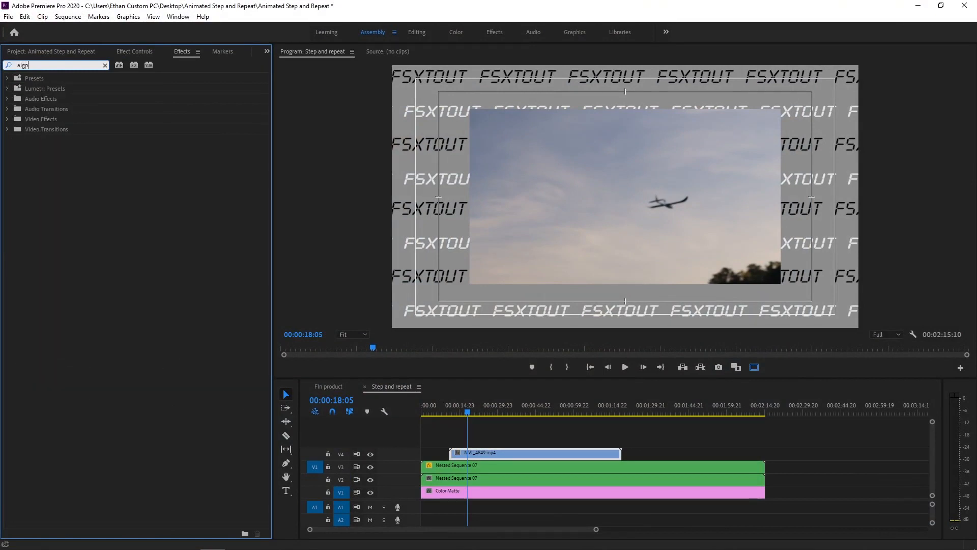
{"action": "type", "text": "a"}
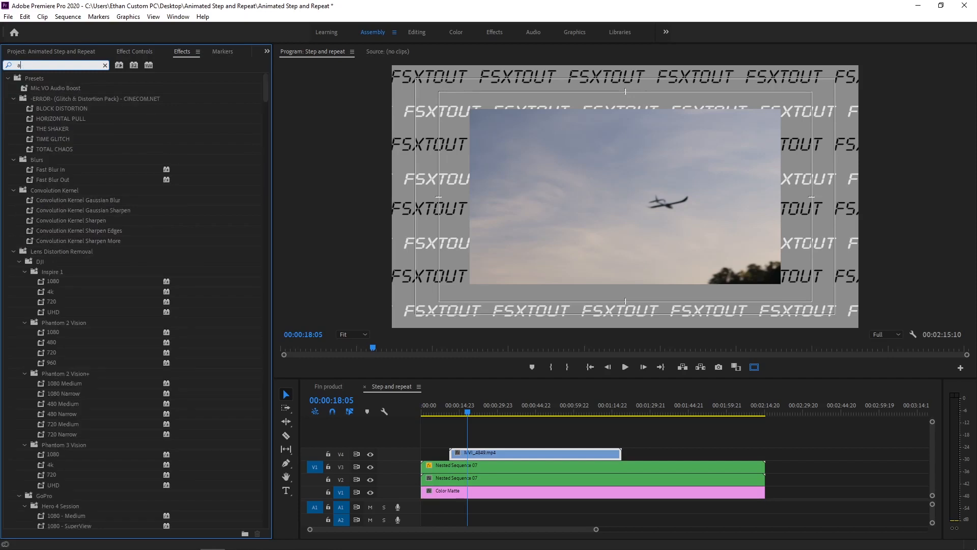
{"action": "type", "text": "lpha"}
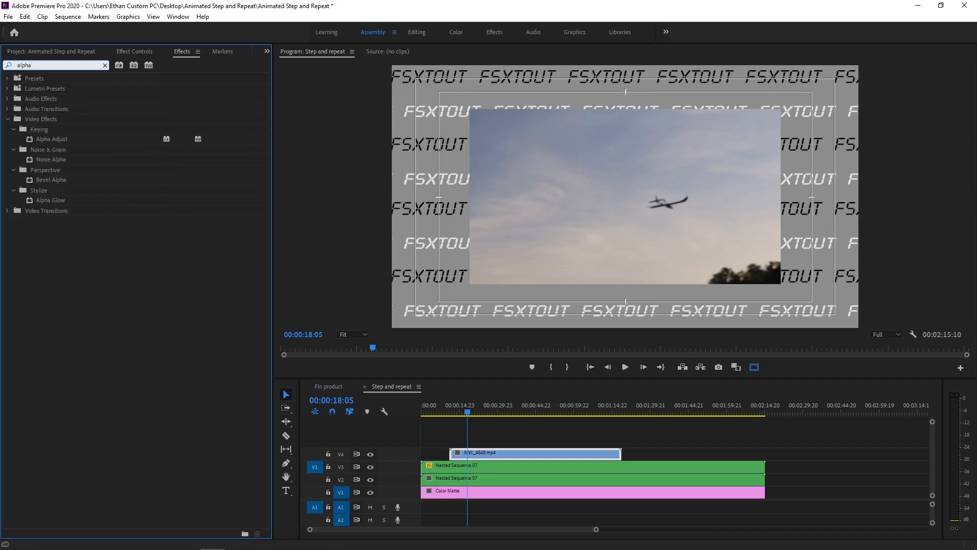
{"action": "left_click_drag", "start_coordinate": [47, 201], "coordinate": [514, 453]}
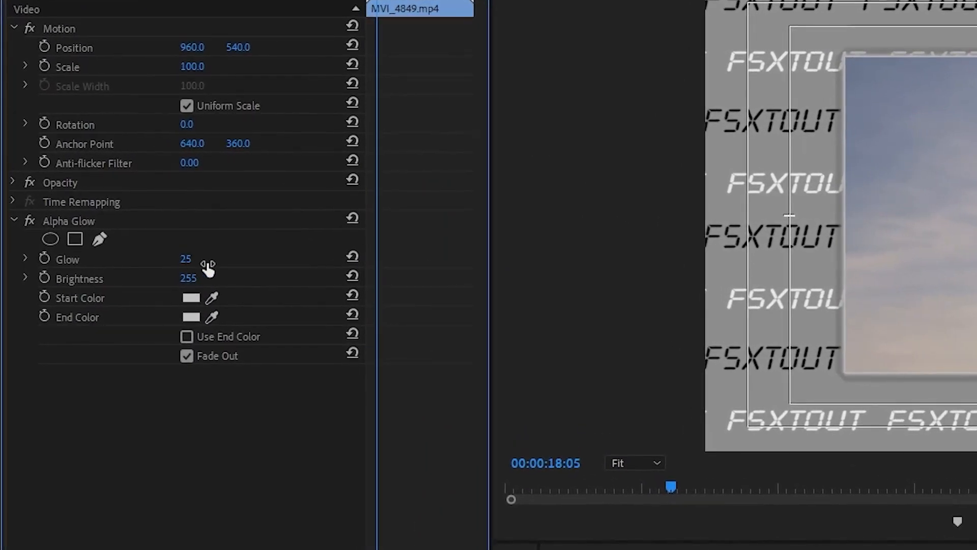
Set the Alpha Glow to 10 with Use End Color on and Fade Out off.
{"action": "left_click_drag", "start_coordinate": [206, 259], "coordinate": [185, 258]}
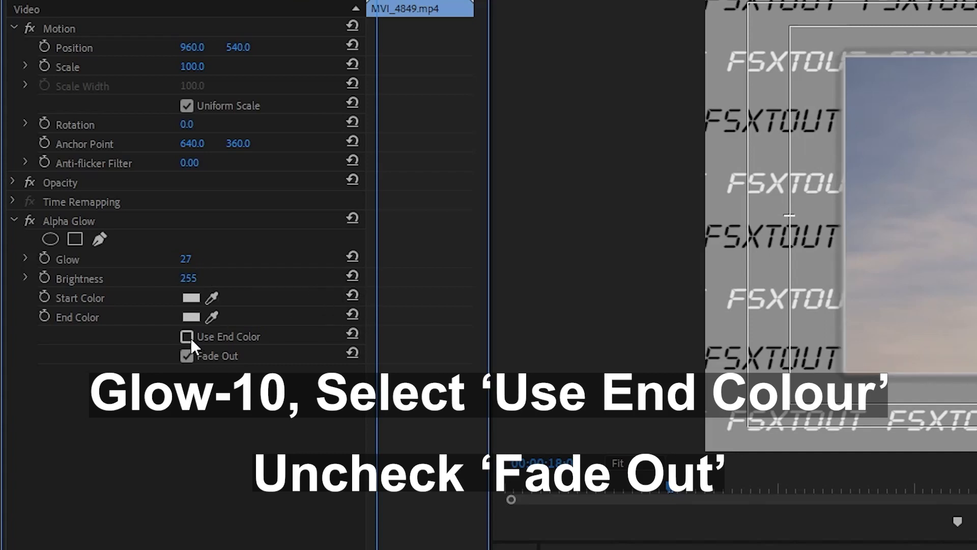
{"action": "left_click", "coordinate": [187, 337]}
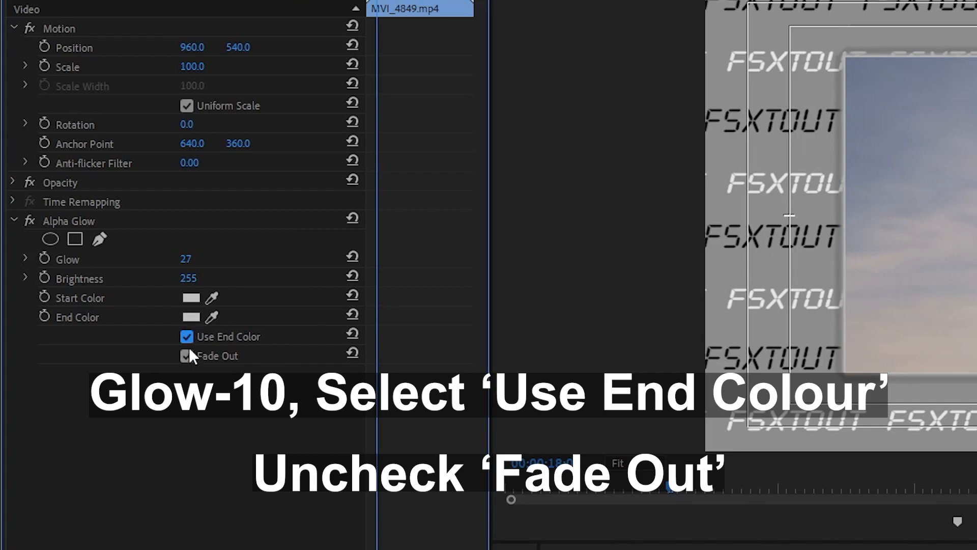
{"action": "left_click", "coordinate": [187, 356]}
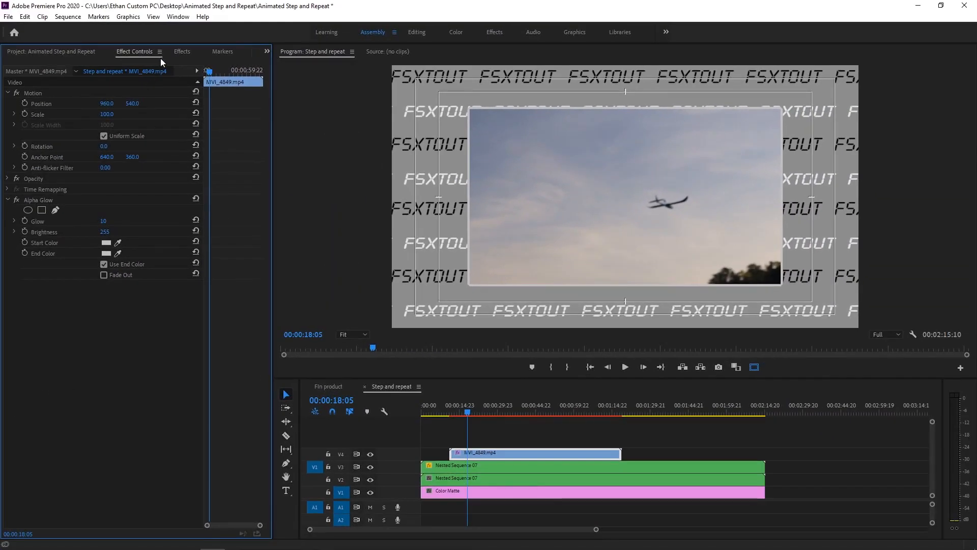
Find Drop Shadow in Effects and apply it to the airplane inset clip.
{"action": "left_click", "coordinate": [181, 51]}
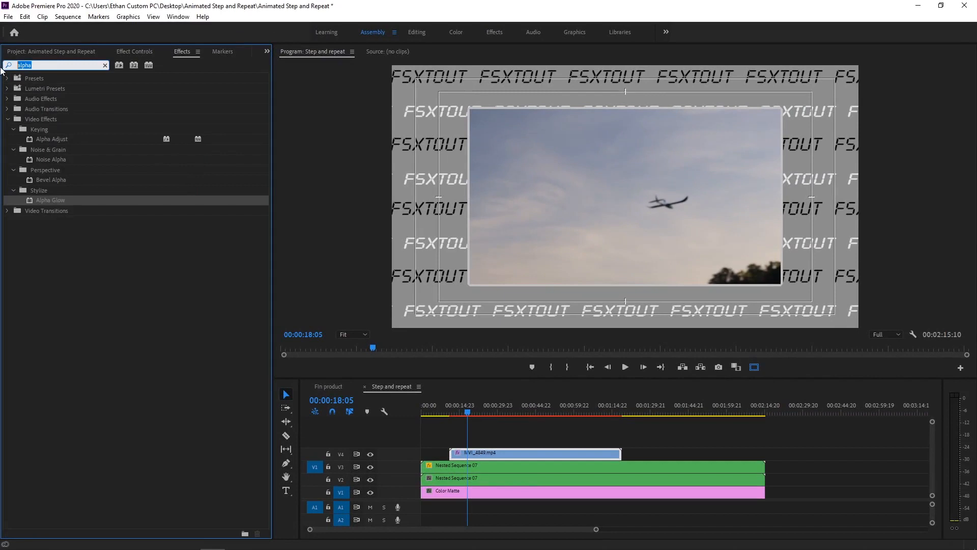
{"action": "type", "text": "drop"}
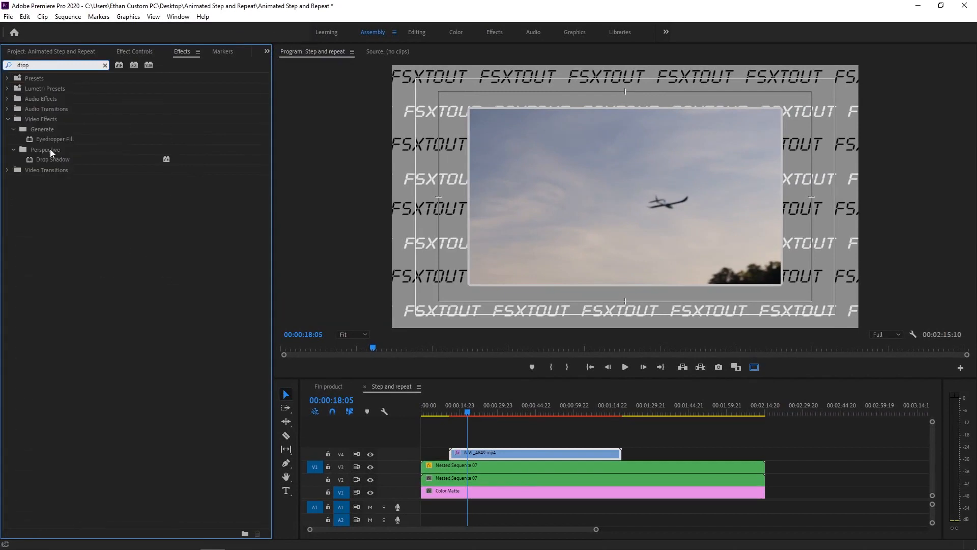
{"action": "left_click", "coordinate": [53, 159]}
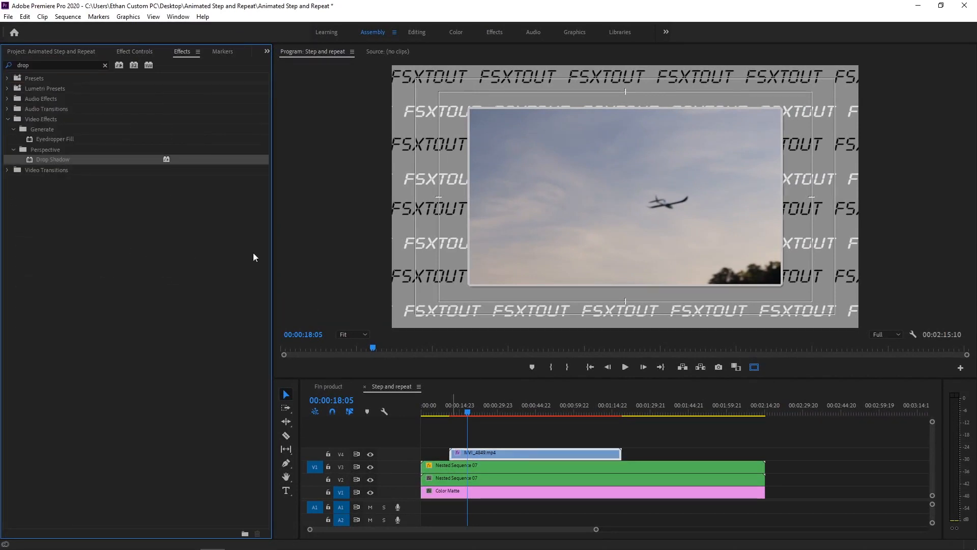
{"action": "left_click", "coordinate": [134, 51]}
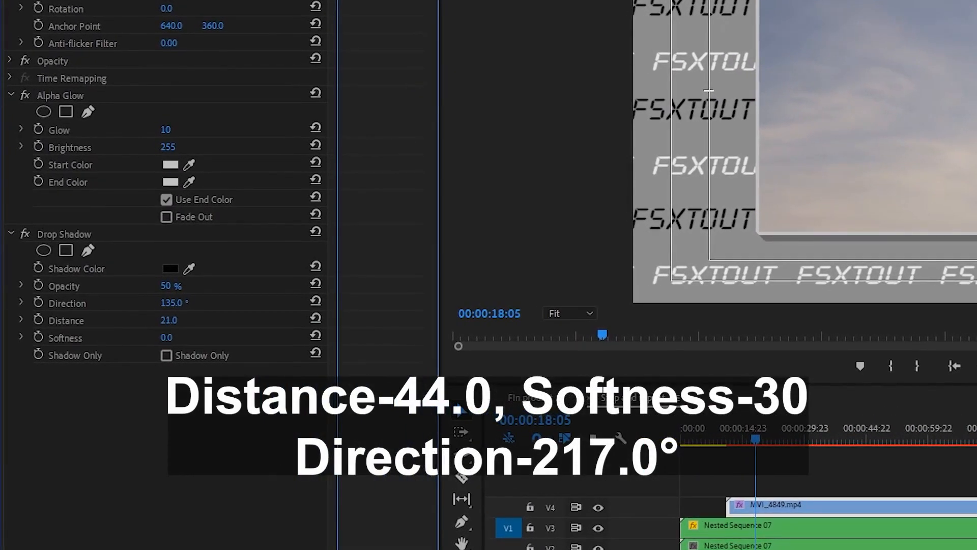
Set the shadow's Distance to 25, Softness to 15 and Direction to 217°.
{"action": "left_click_drag", "start_coordinate": [169, 320], "coordinate": [187, 320]}
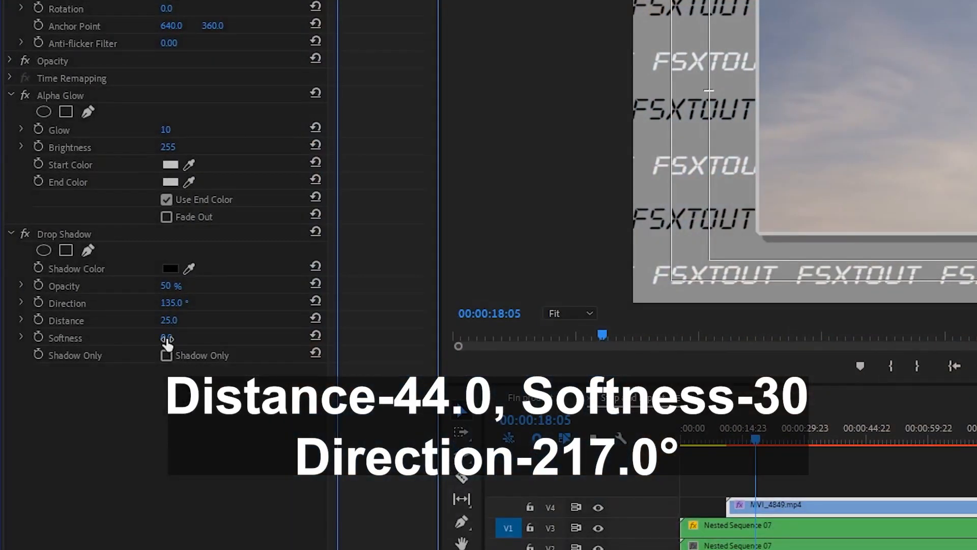
{"action": "double_click", "coordinate": [167, 337]}
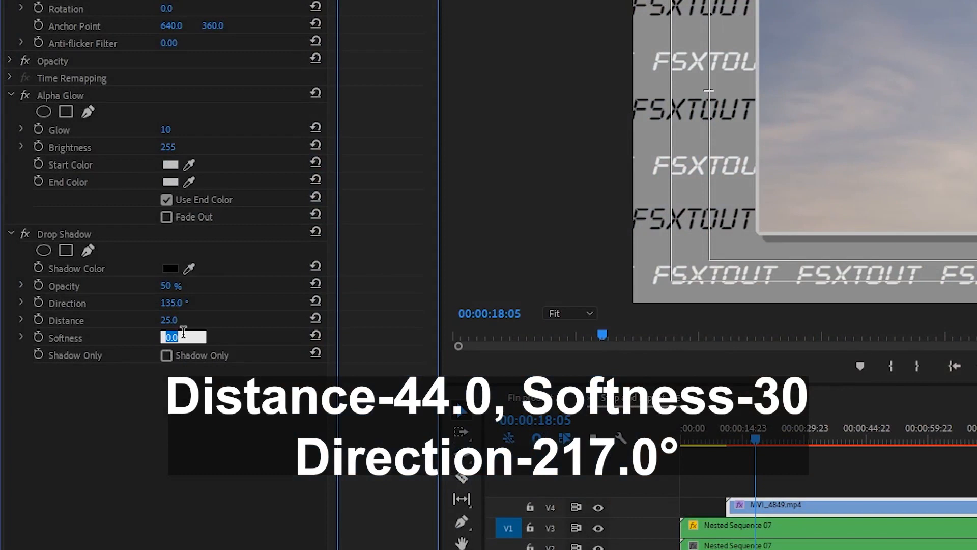
{"action": "type", "text": "15.0"}
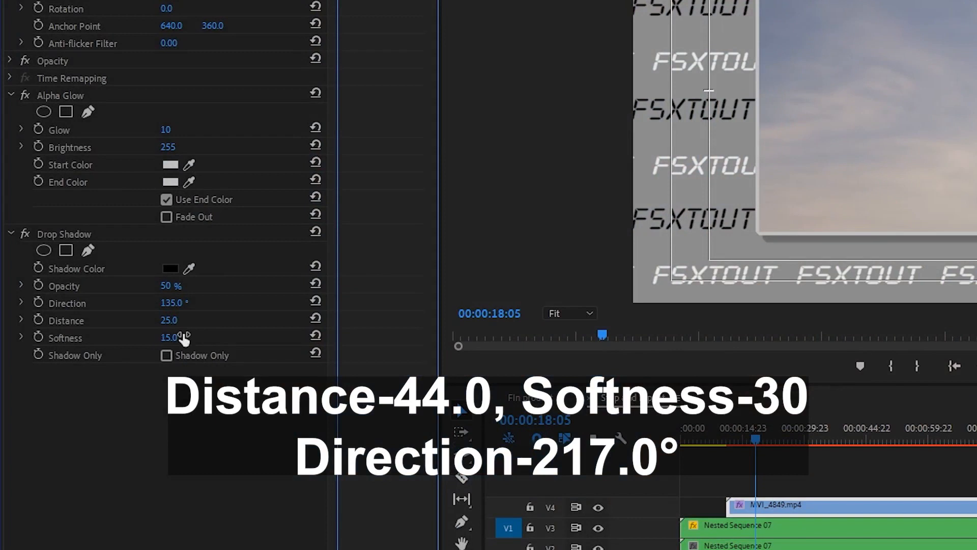
{"action": "mouse_move", "coordinate": [191, 309]}
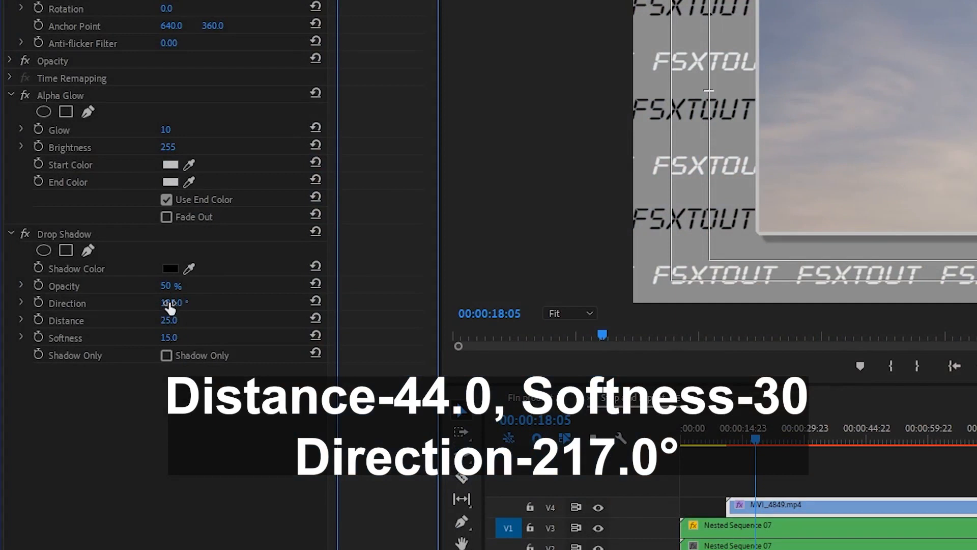
{"action": "left_click_drag", "start_coordinate": [168, 306], "coordinate": [174, 305]}
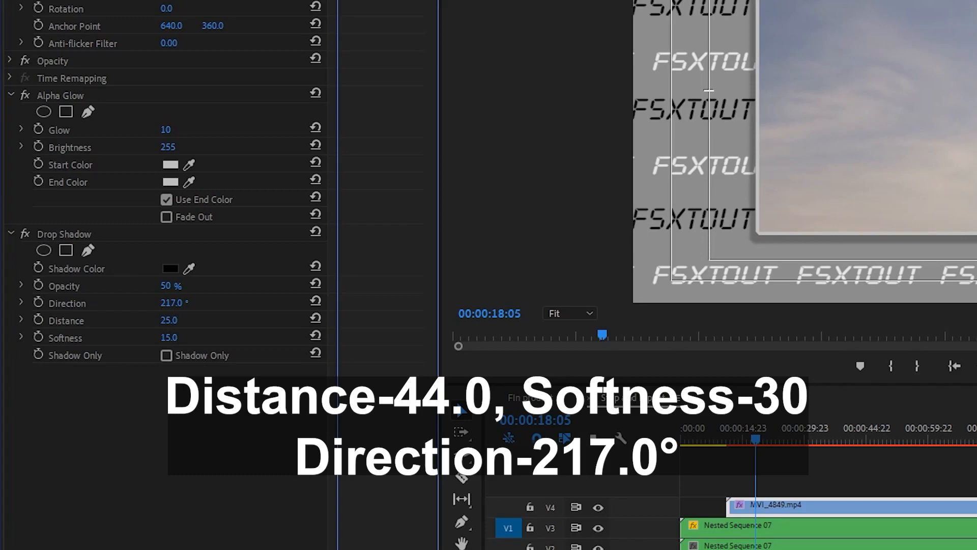
{"action": "left_click", "coordinate": [212, 539]}
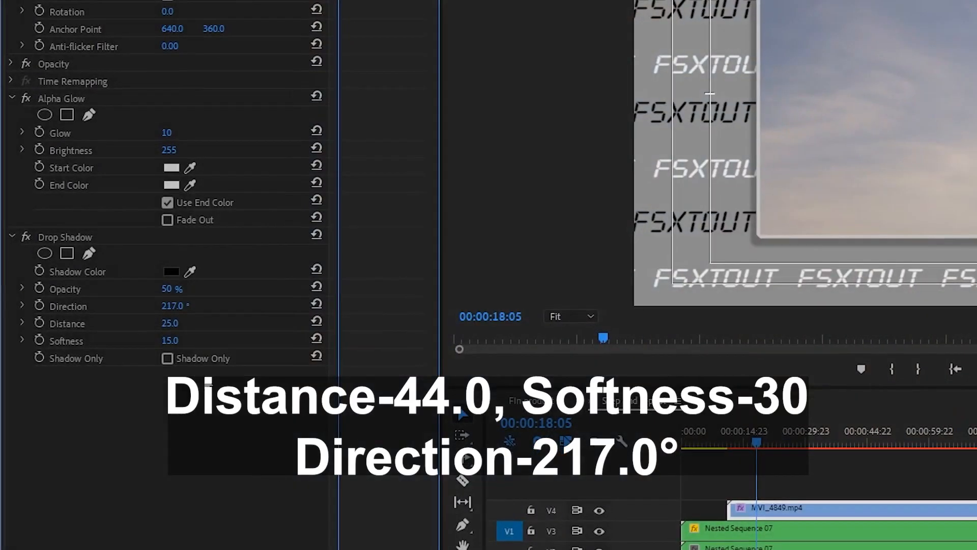
{"action": "double_click", "coordinate": [177, 337]}
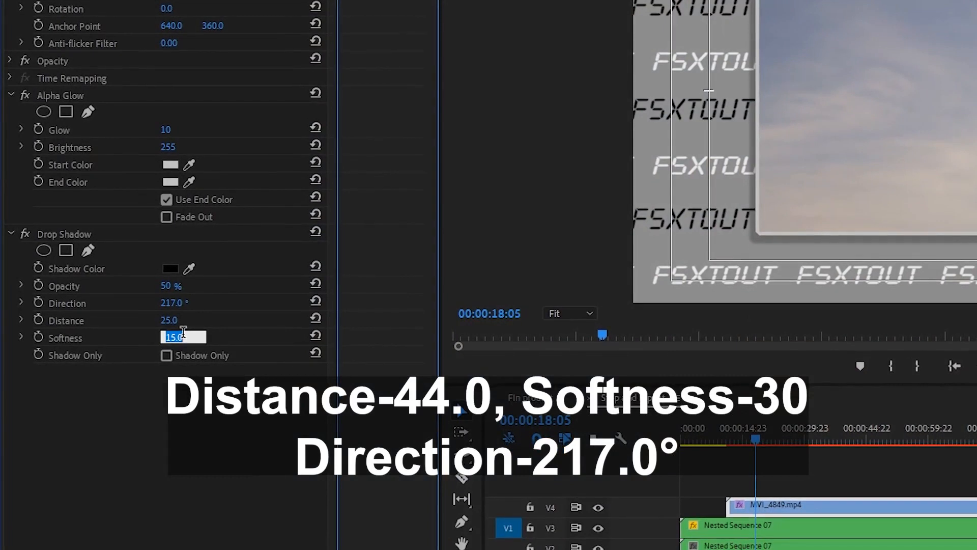